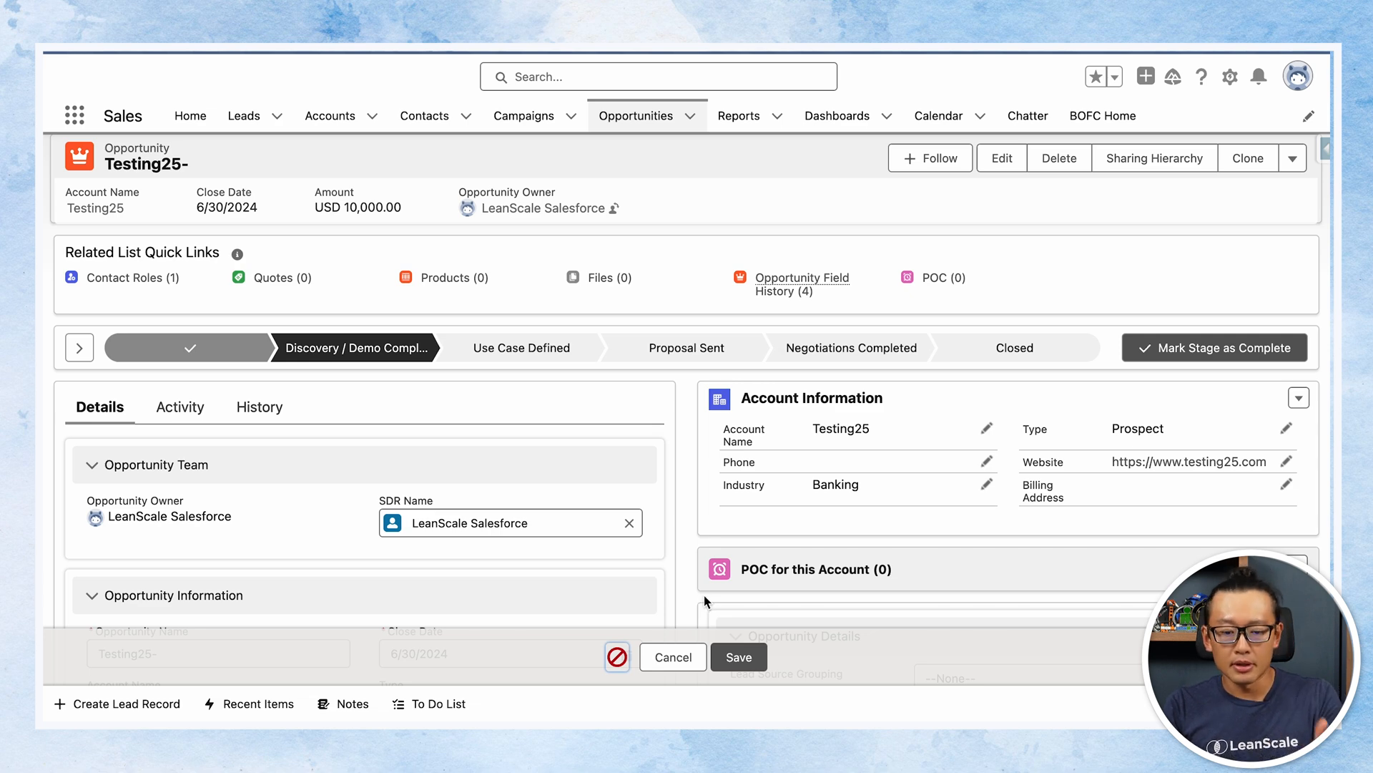
Step: Save Testing25-, hit the blank Implementation Fee error, then enter a fee of 12 and save
scroll(down, 3)
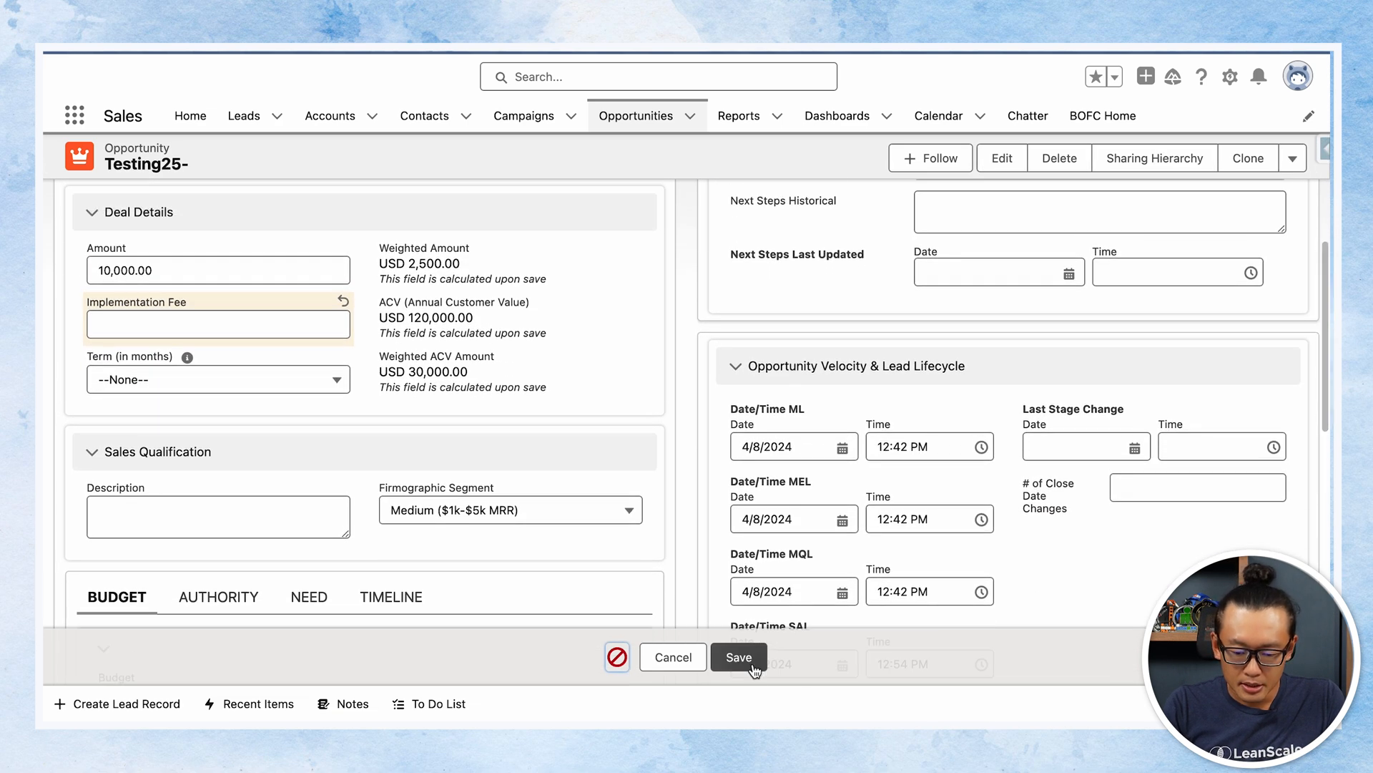
click(738, 657)
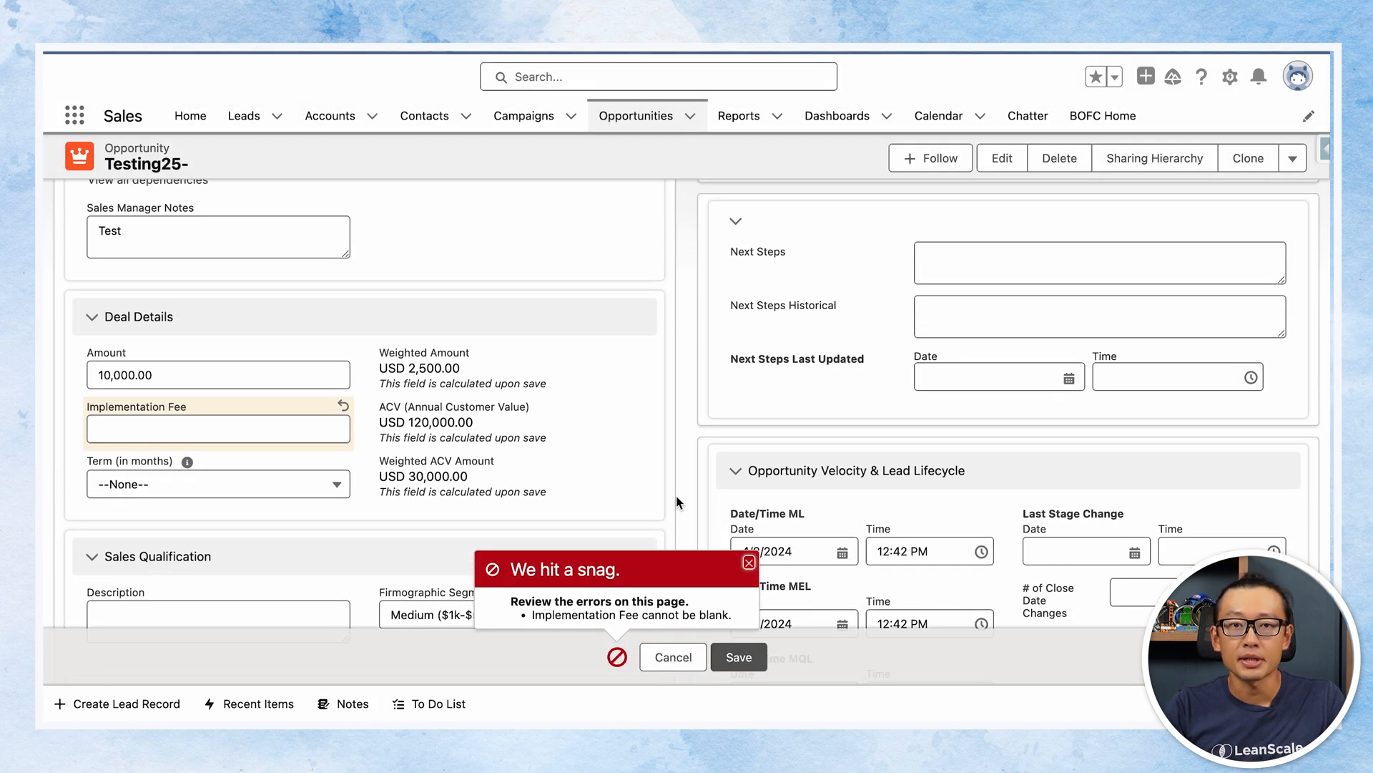
click(218, 429)
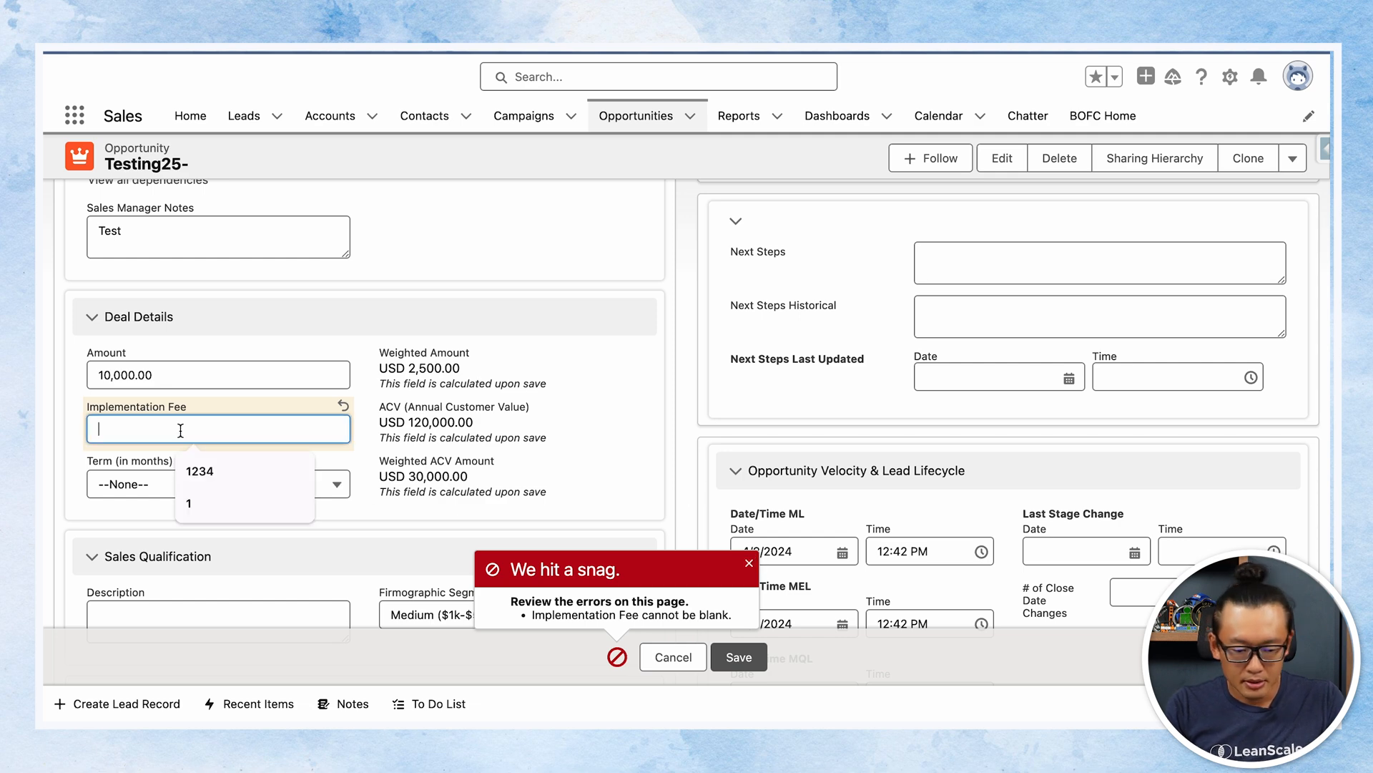
text(12)
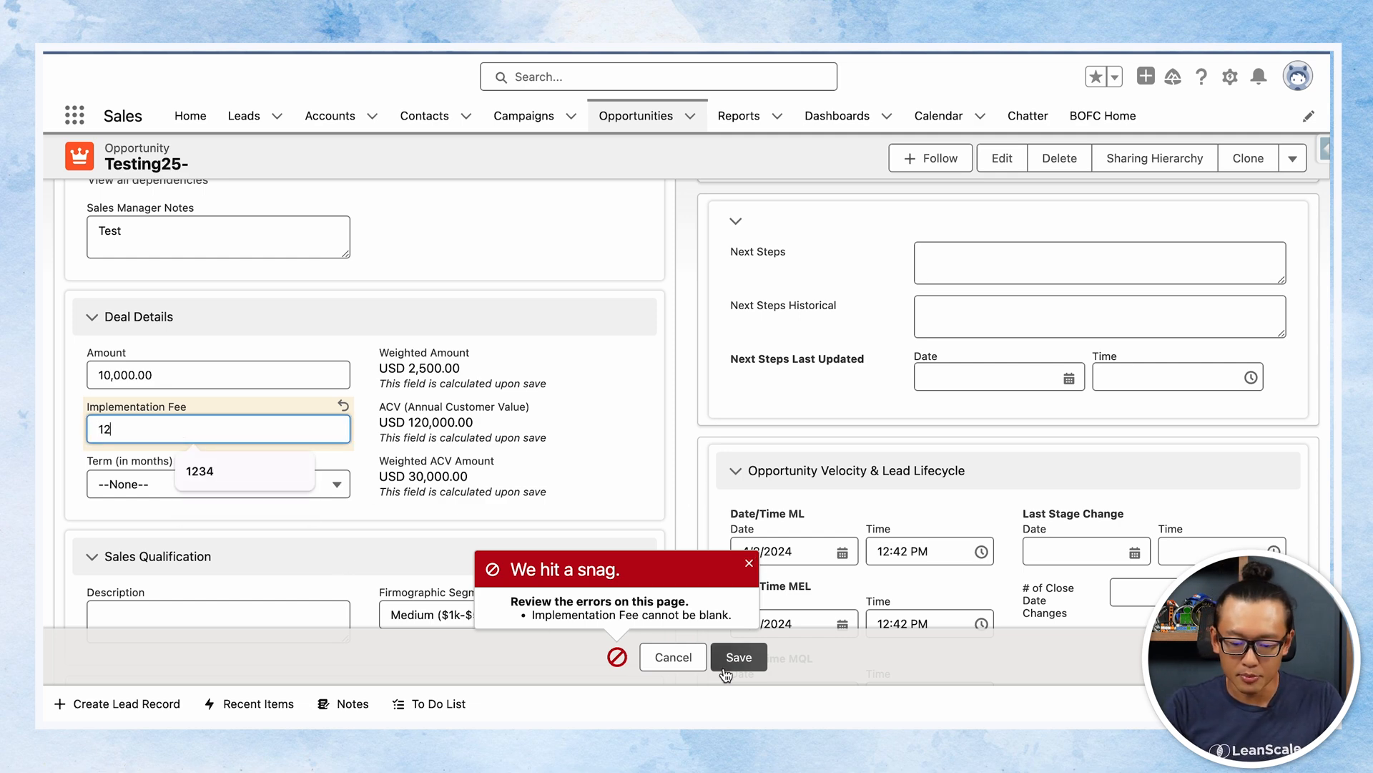
click(738, 656)
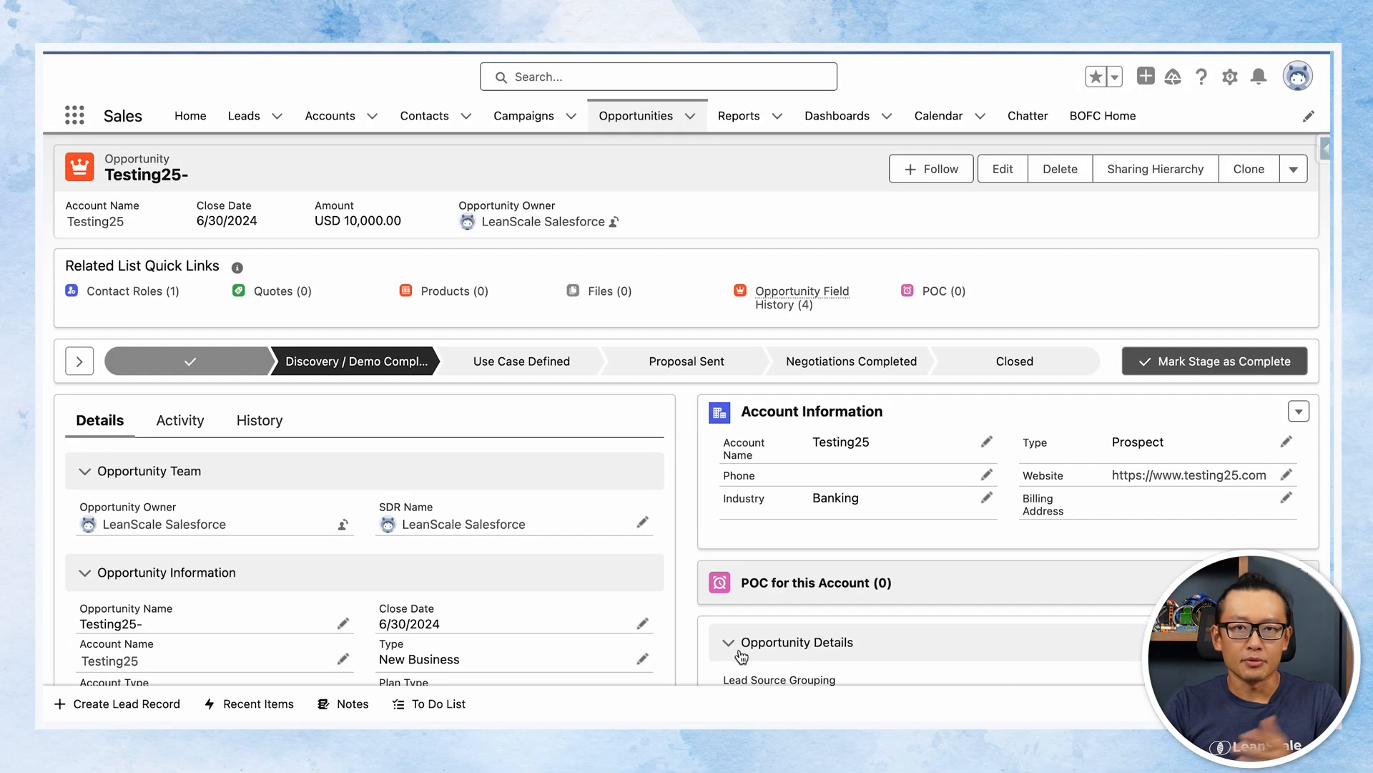
scroll(down, 3)
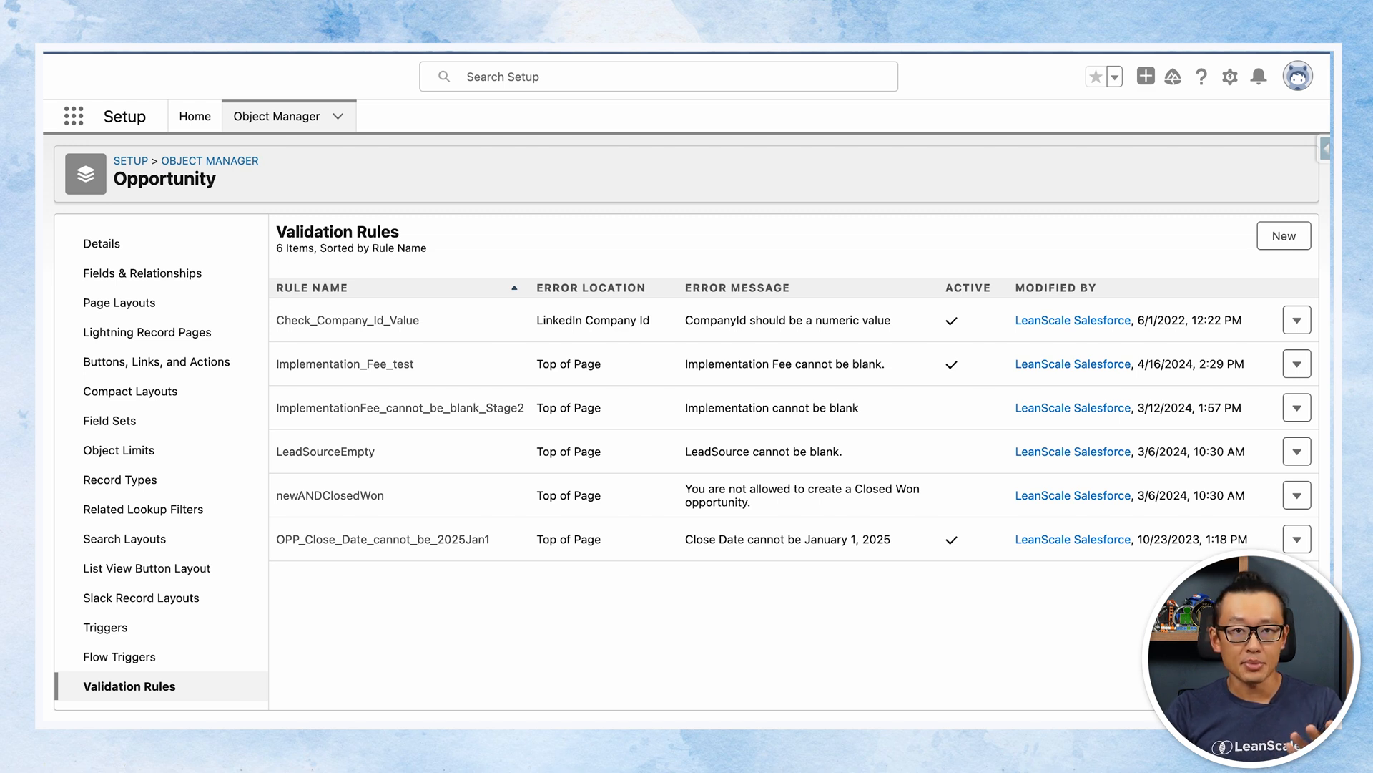
mouse_move(560, 377)
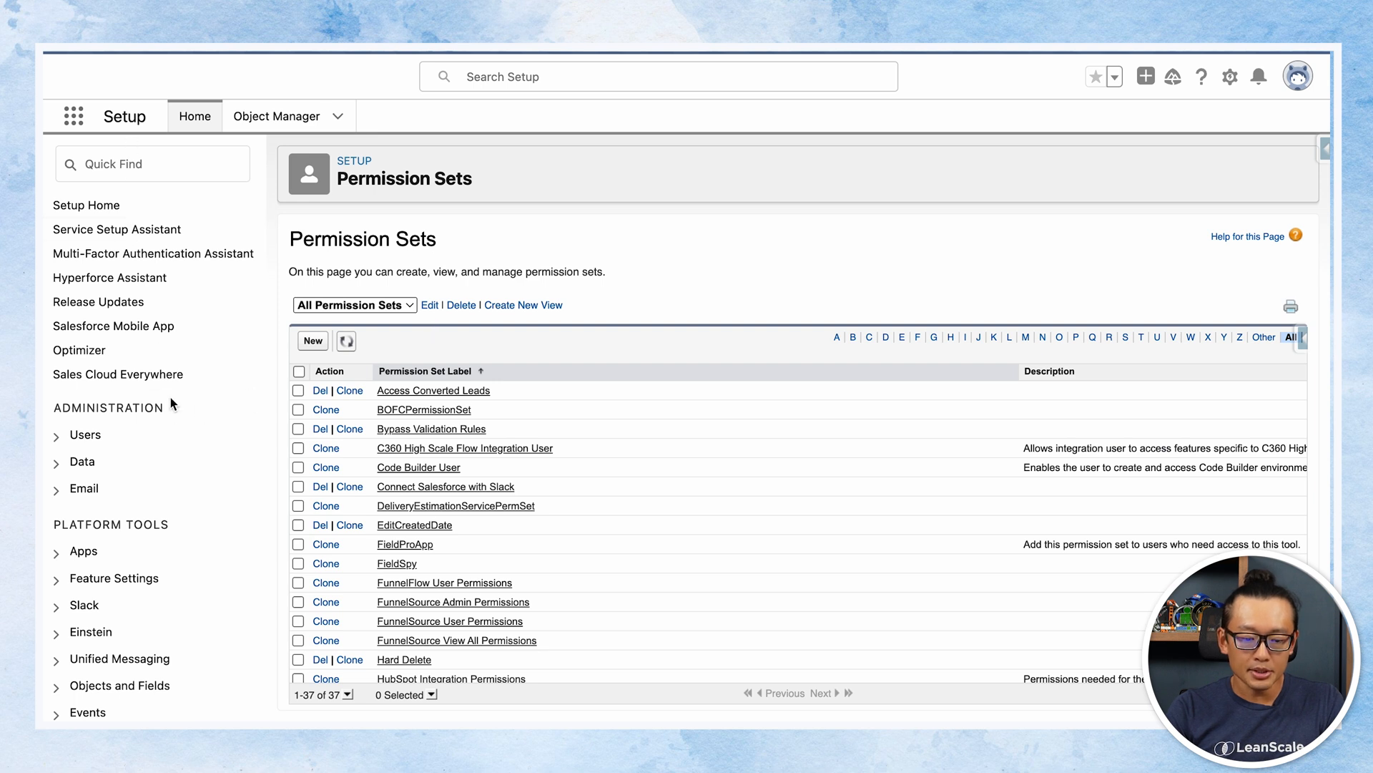
Step: Search Setup Quick Find for 'custom' and open Custom Permissions under Custom Code
click(86, 434)
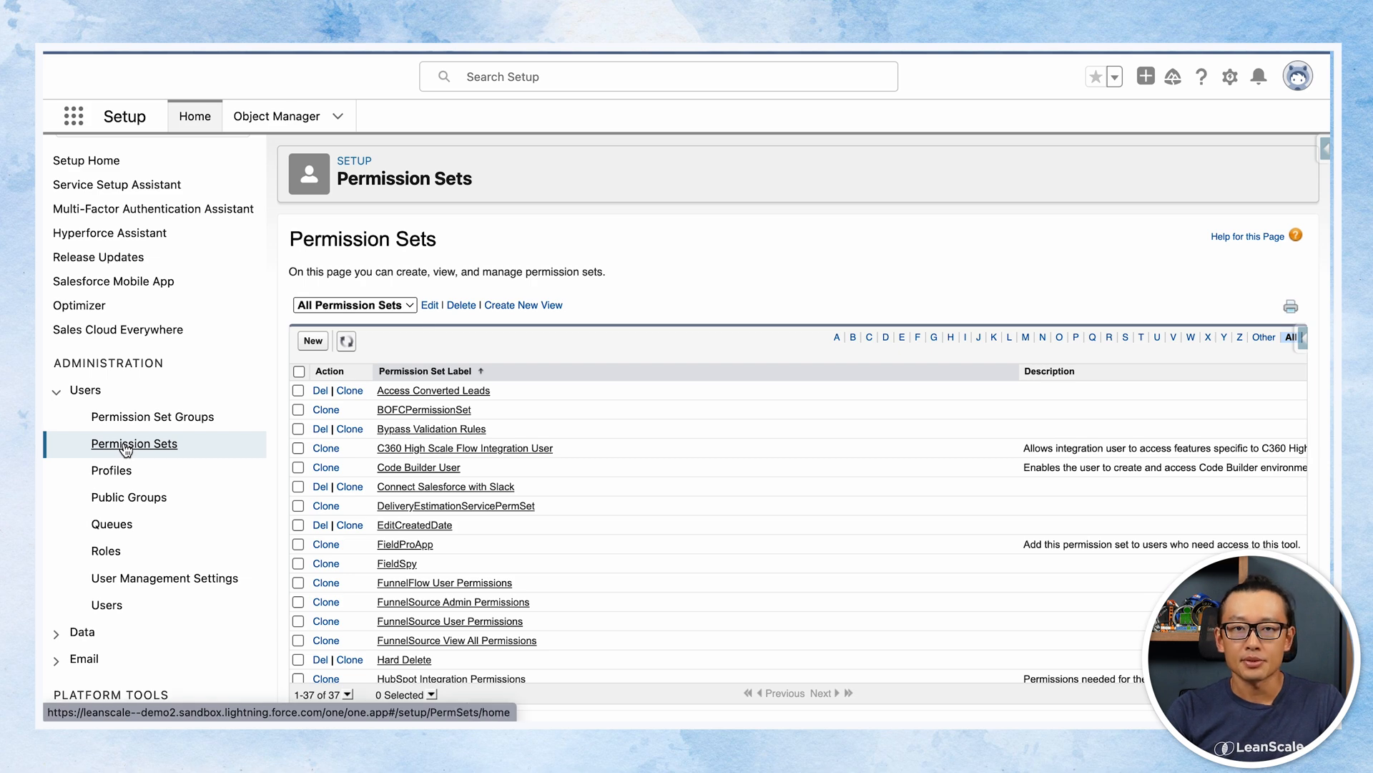
scroll(down, 3)
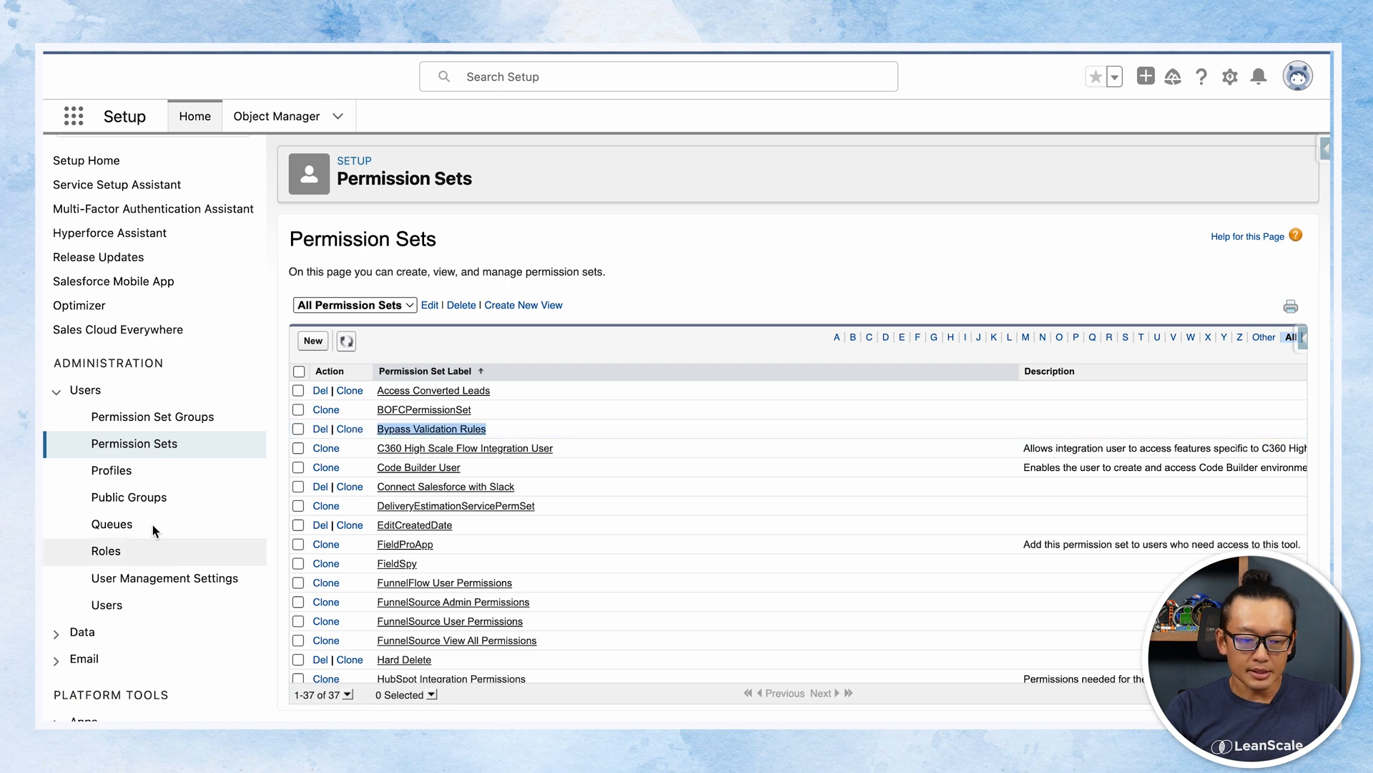
click(152, 163)
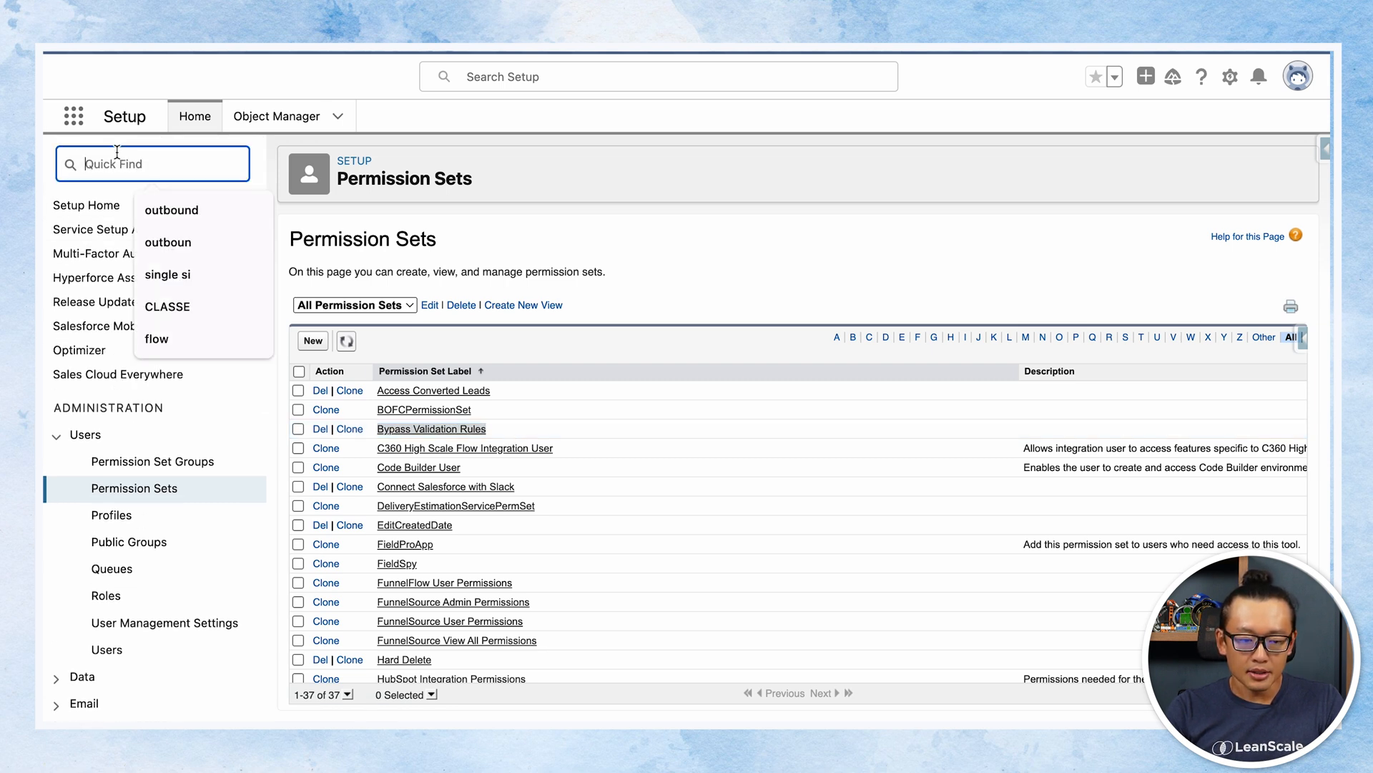
text(custom permis)
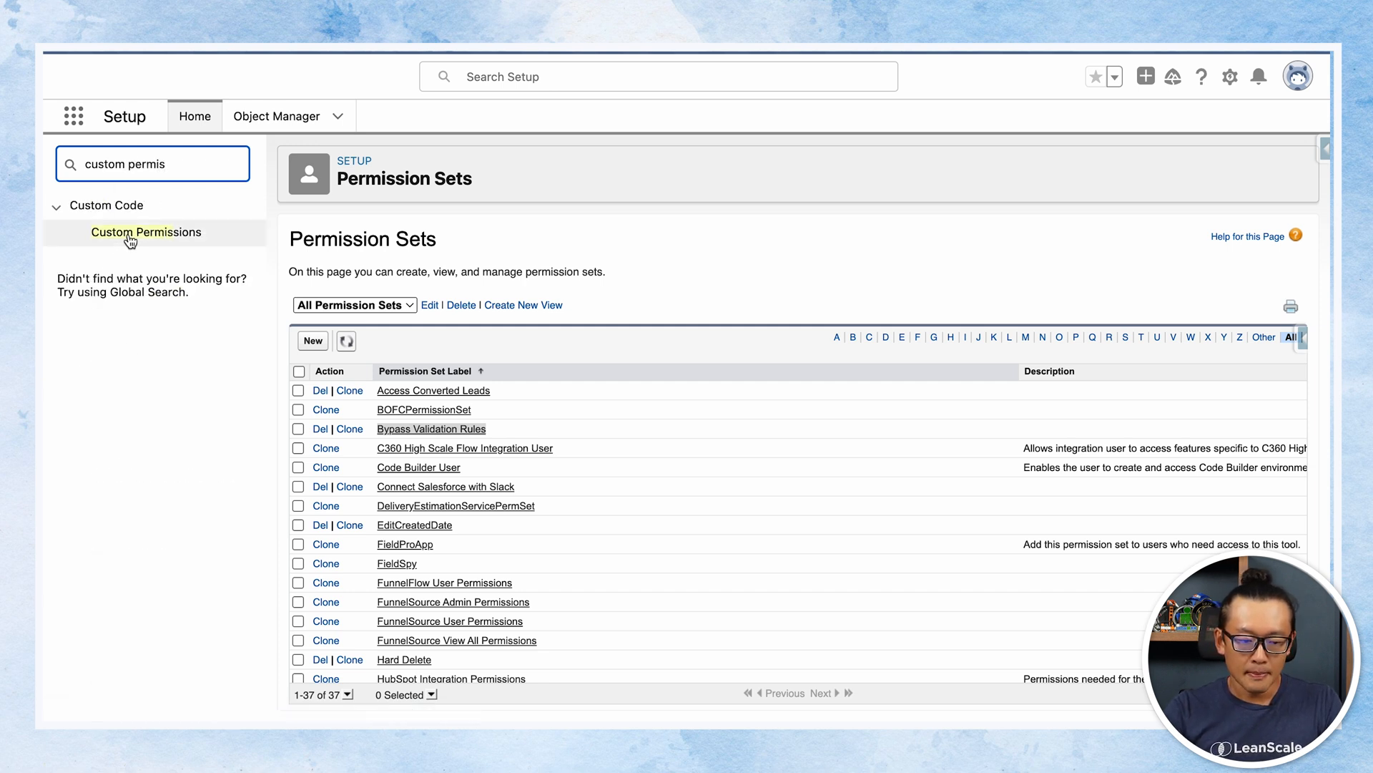
click(145, 232)
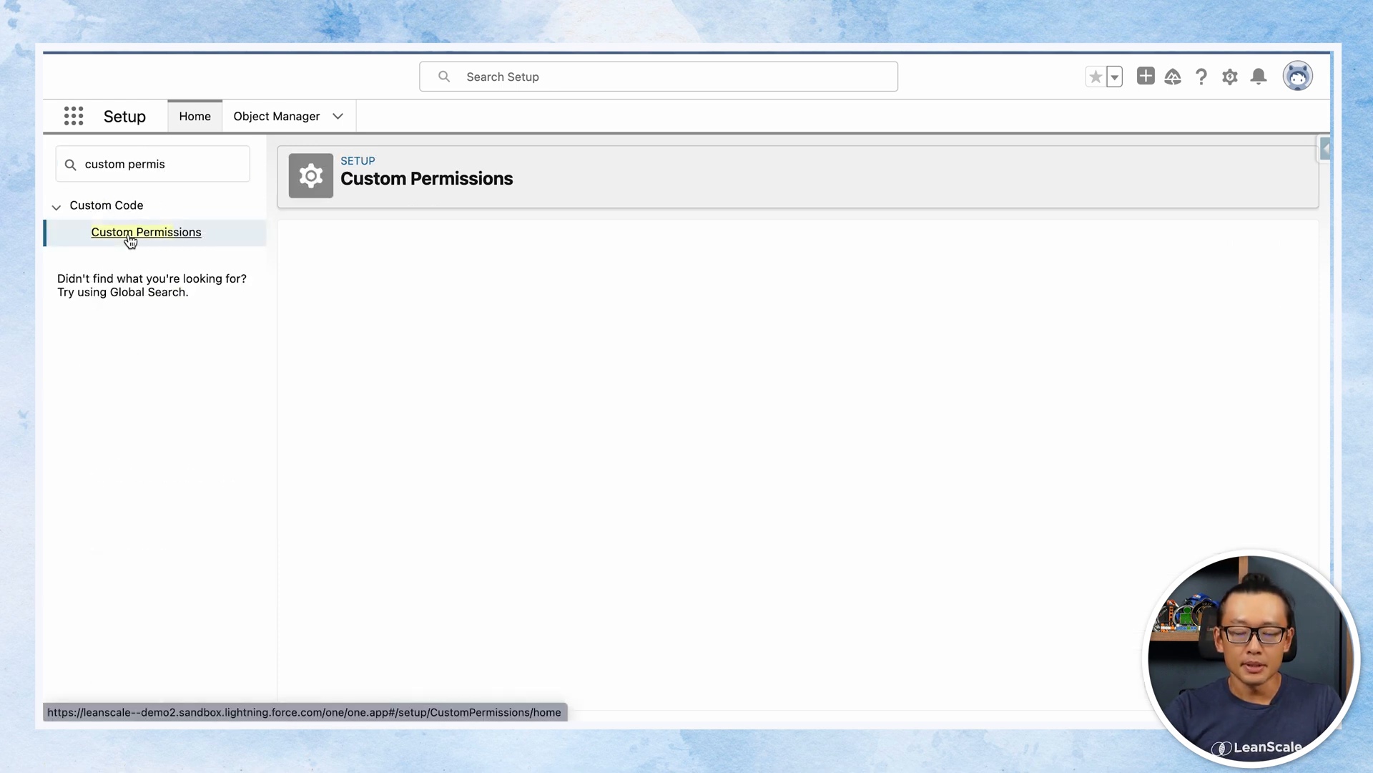
Step: Start a new custom permission from the Custom Permissions list
click(145, 231)
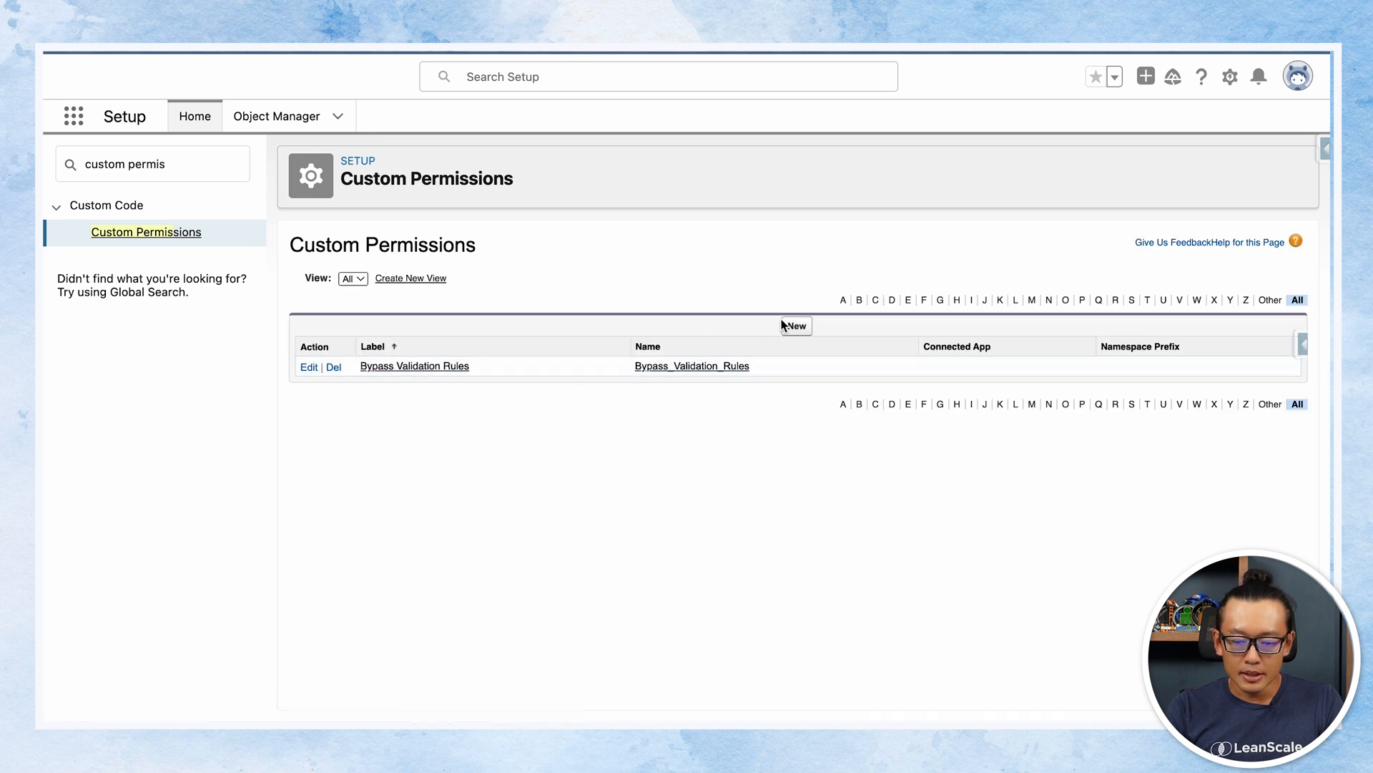
mouse_move(793, 336)
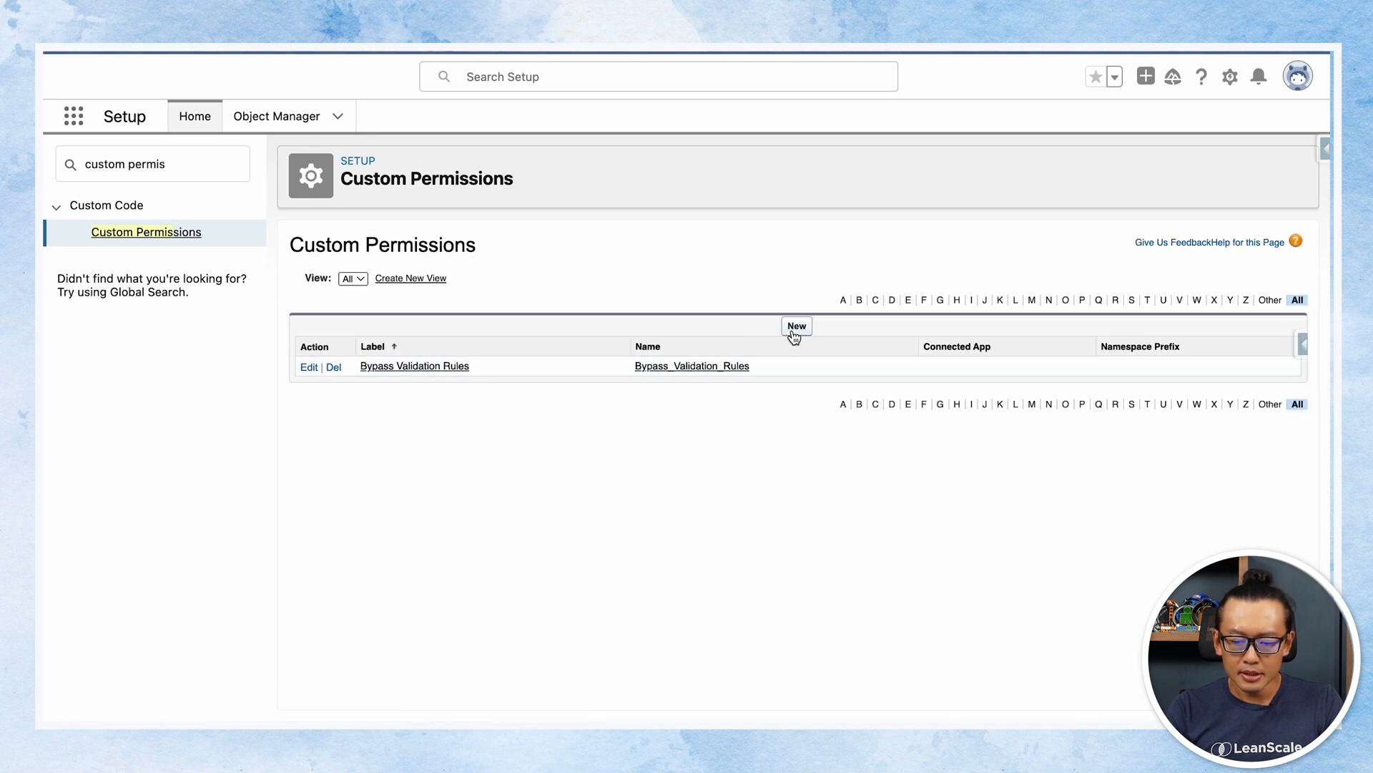
click(795, 326)
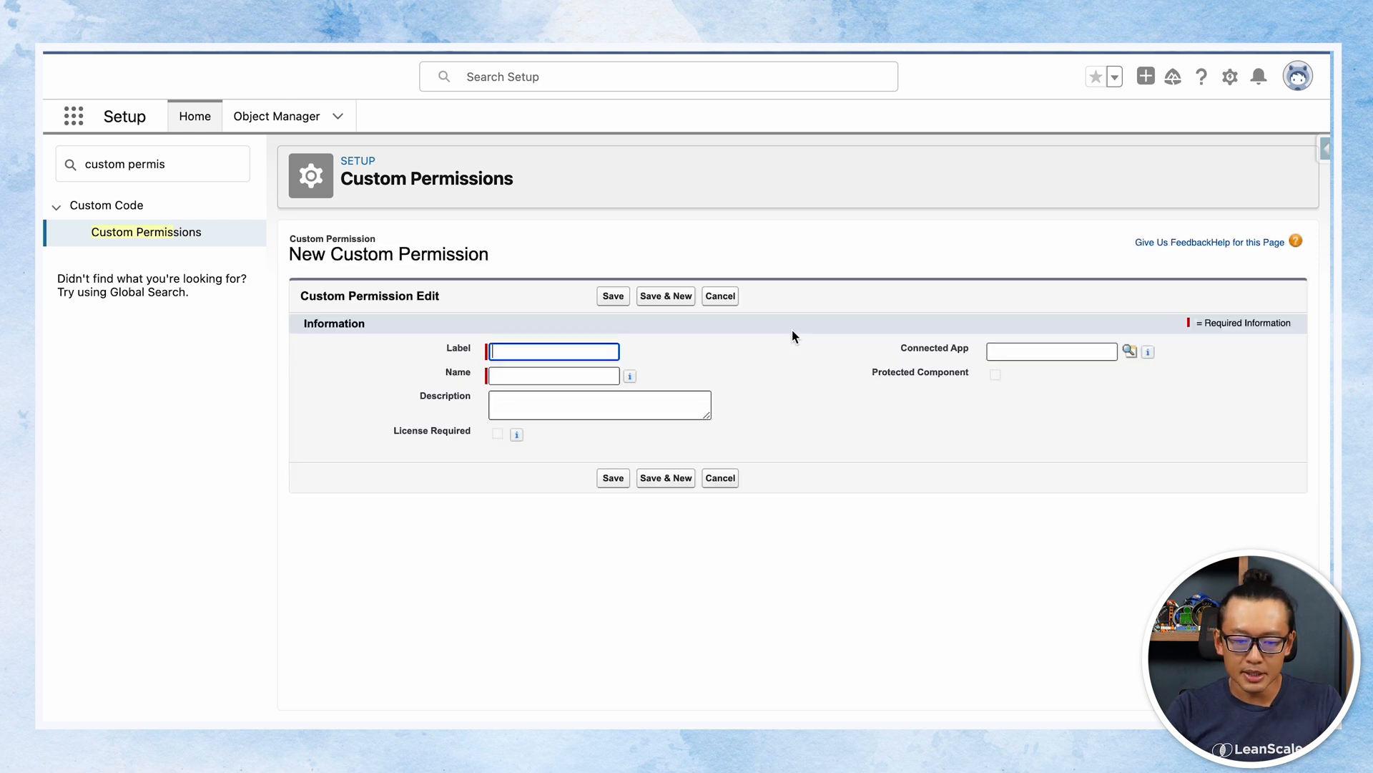
Step: Save a custom permission labelled 'Bypass Validation Rules V2', then search Quick Find for 'permis'
text(Bypass Validation Rules)
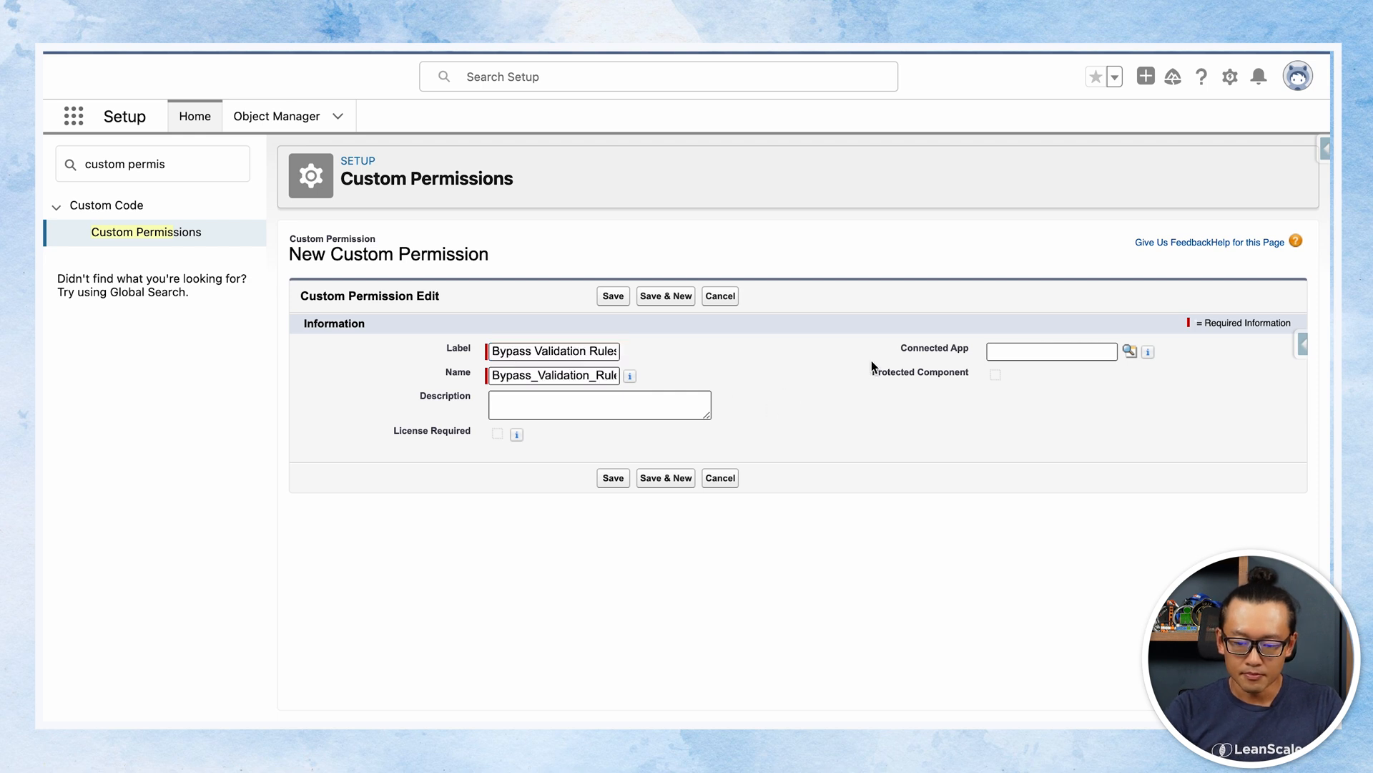
click(613, 295)
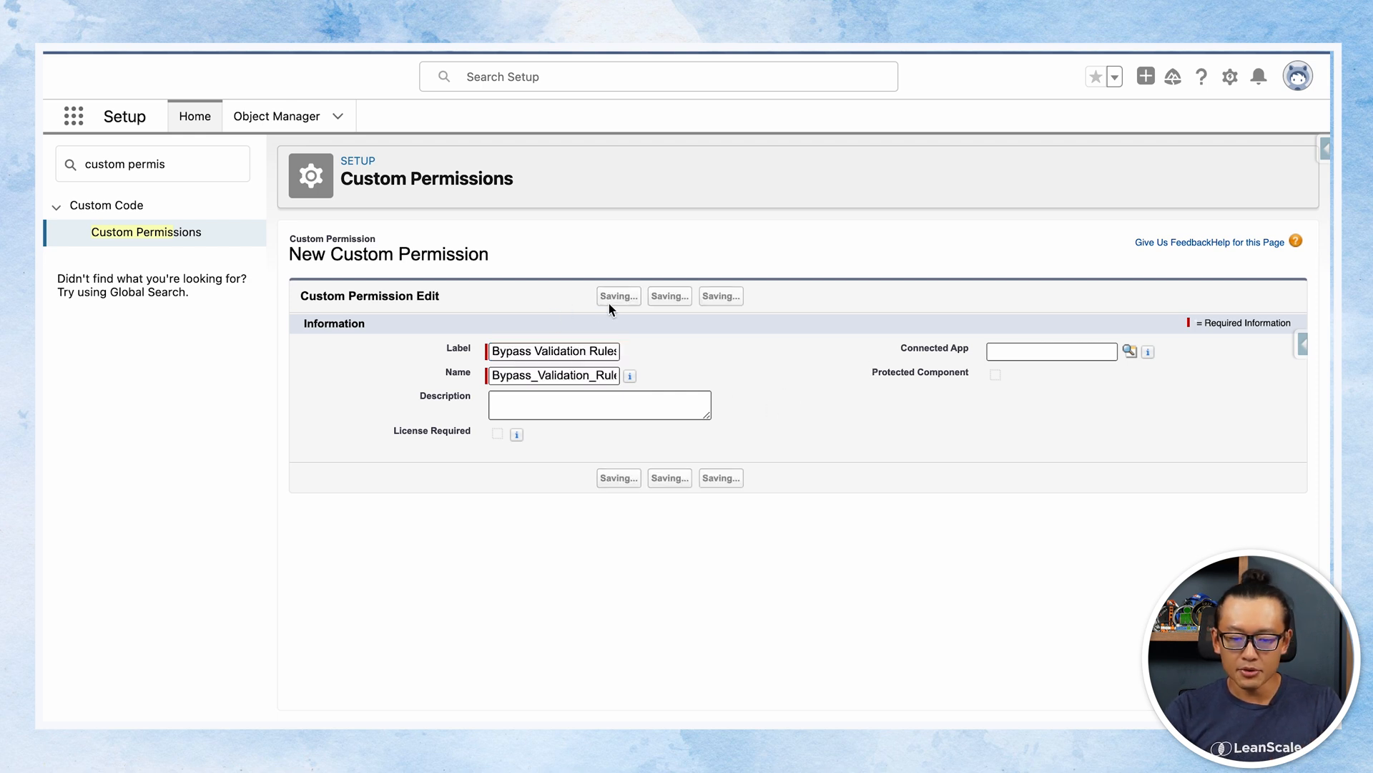
click(618, 295)
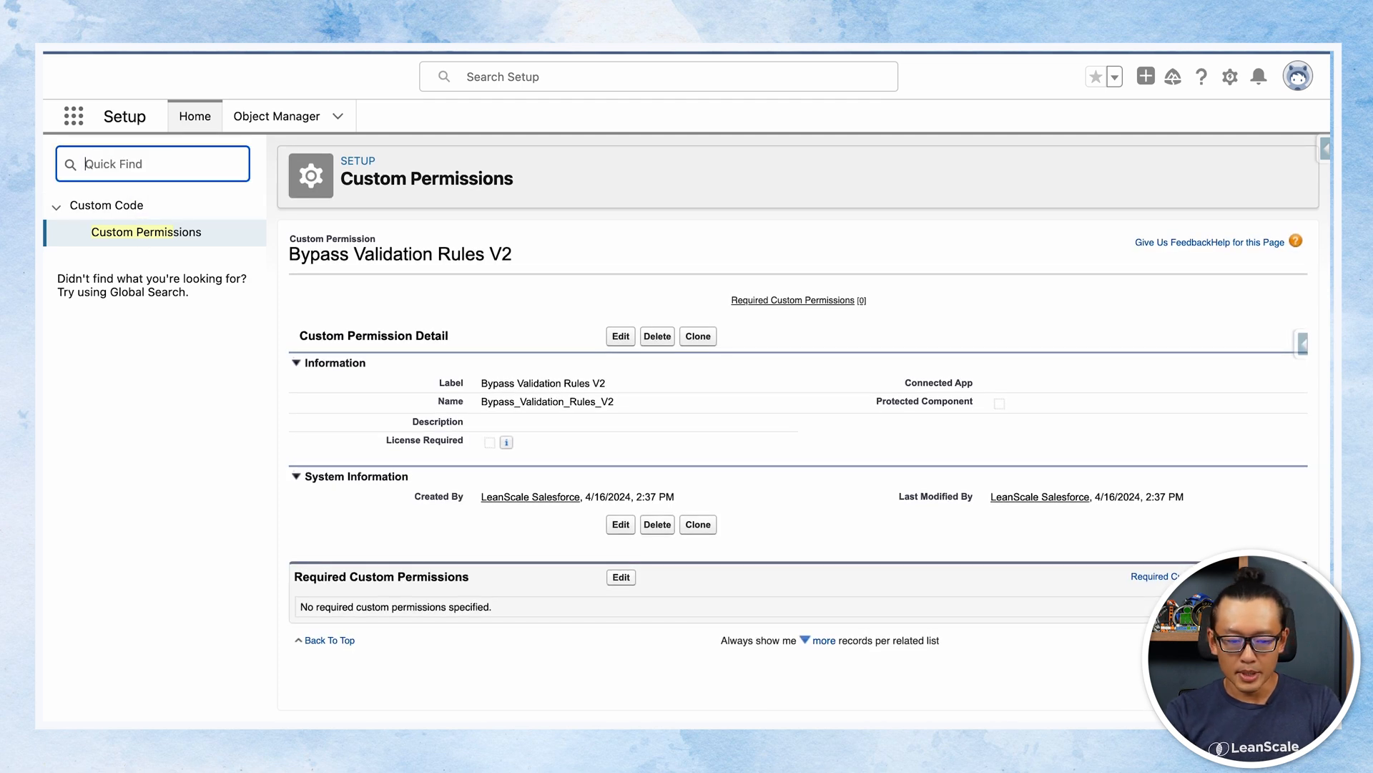
text(permis)
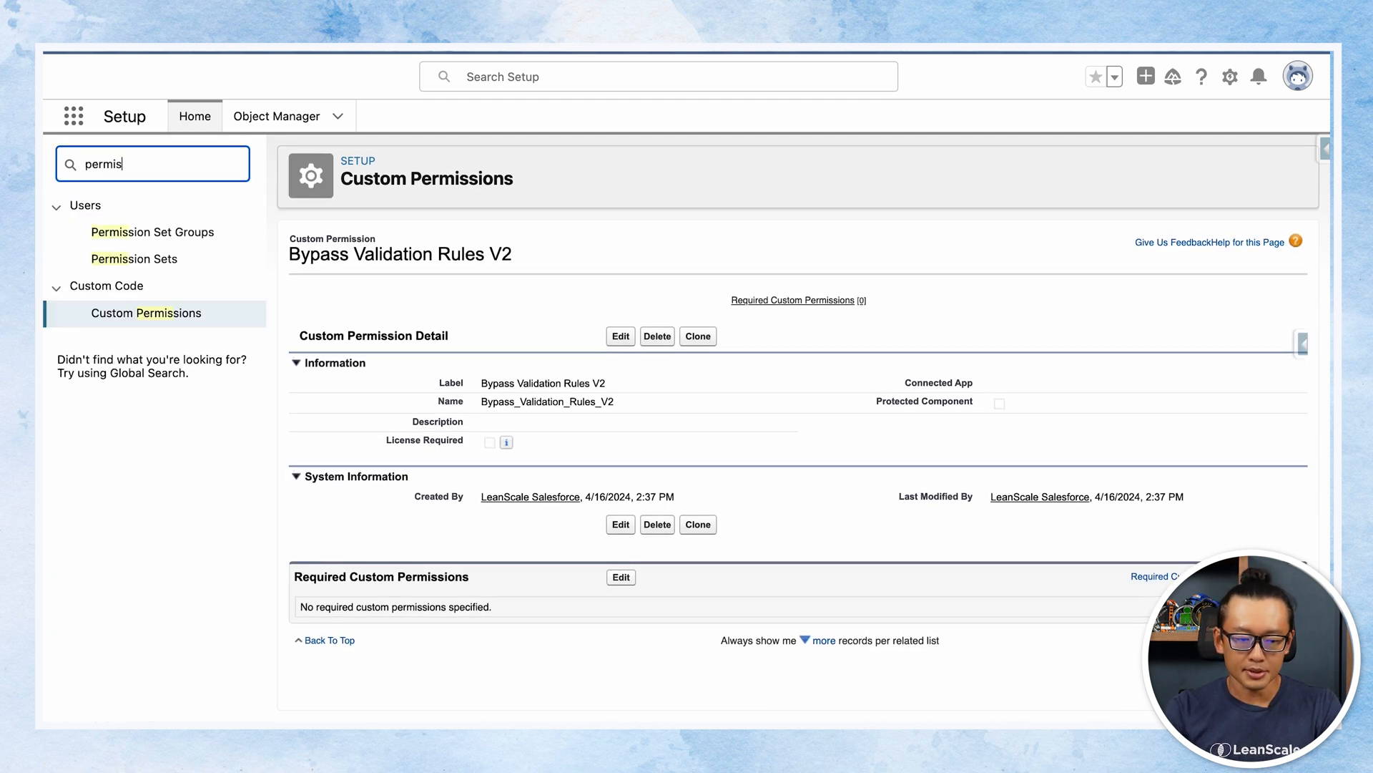
Step: Create permission set 'Bypass Validation Rules V2' with the Salesforce license
click(134, 258)
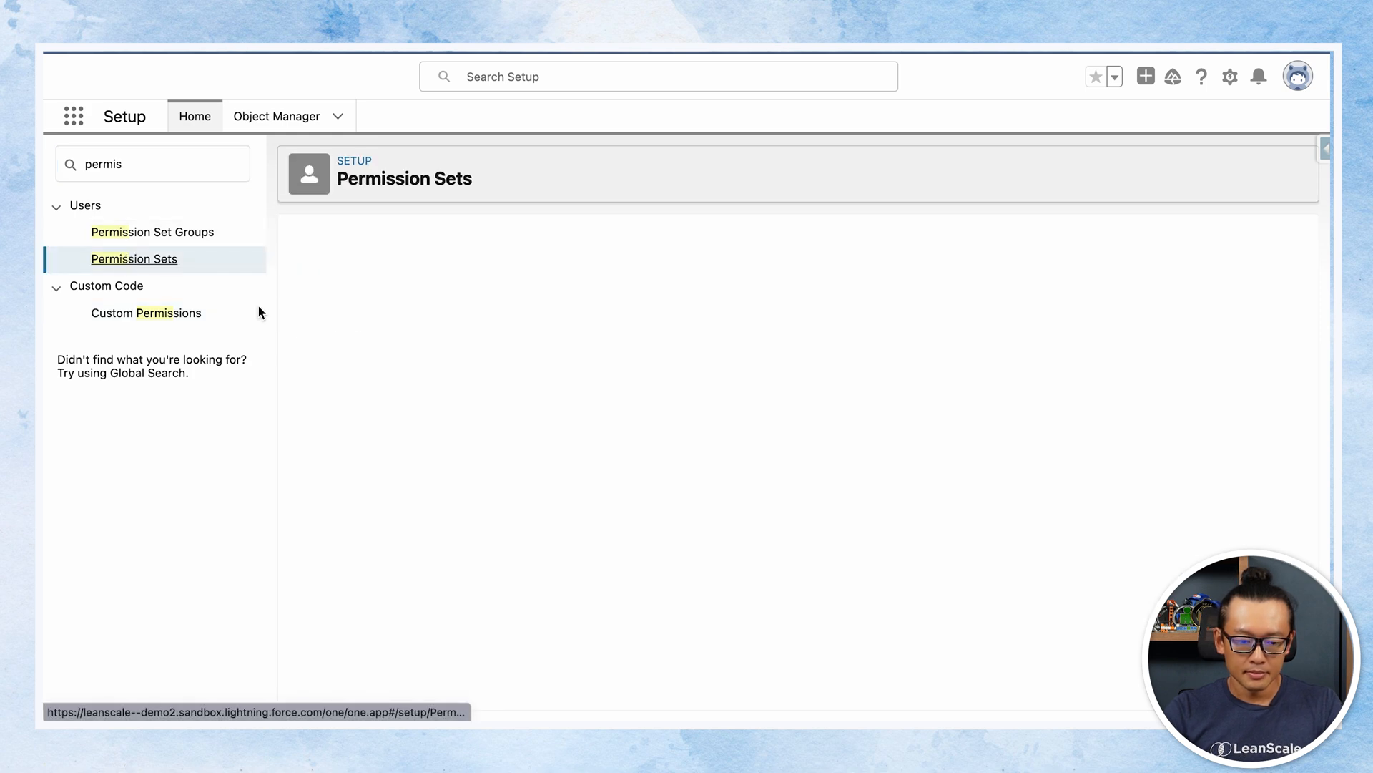
click(134, 258)
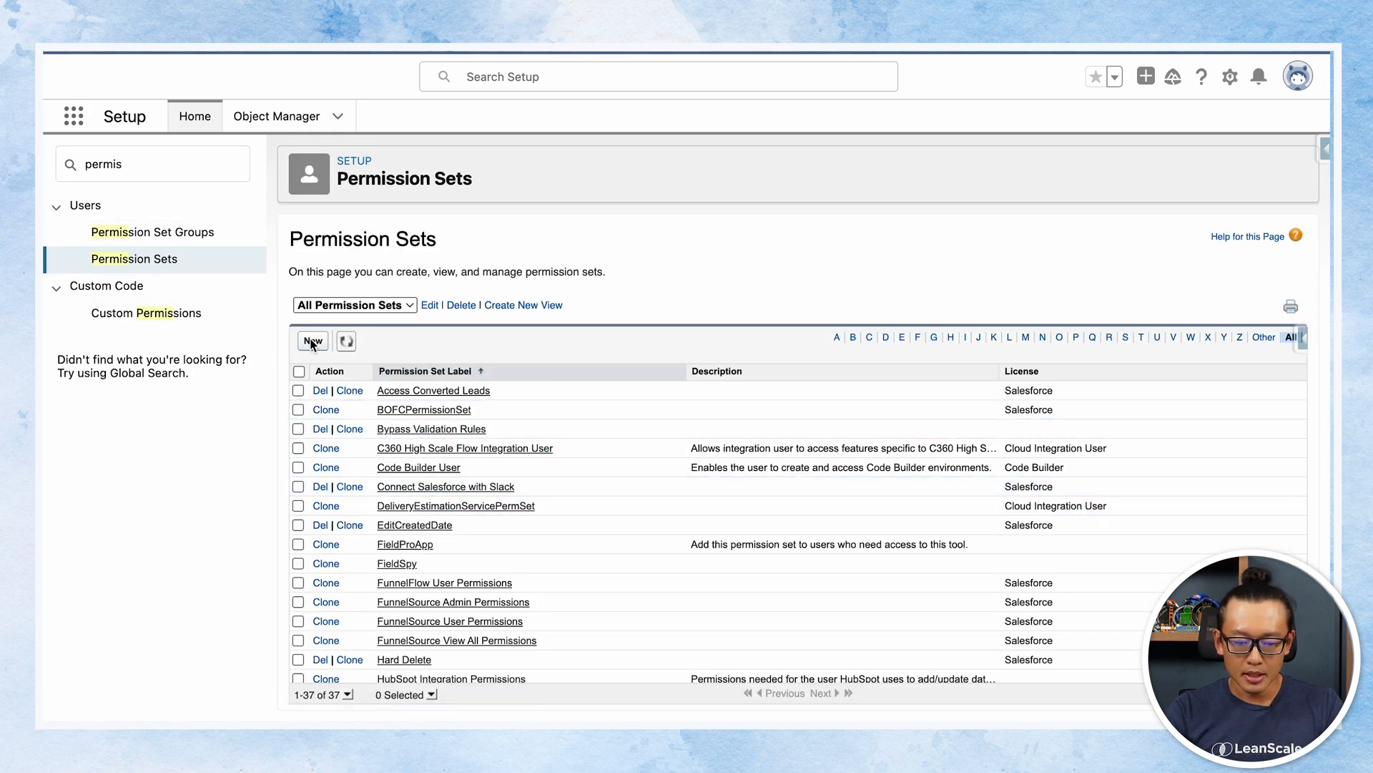
click(312, 341)
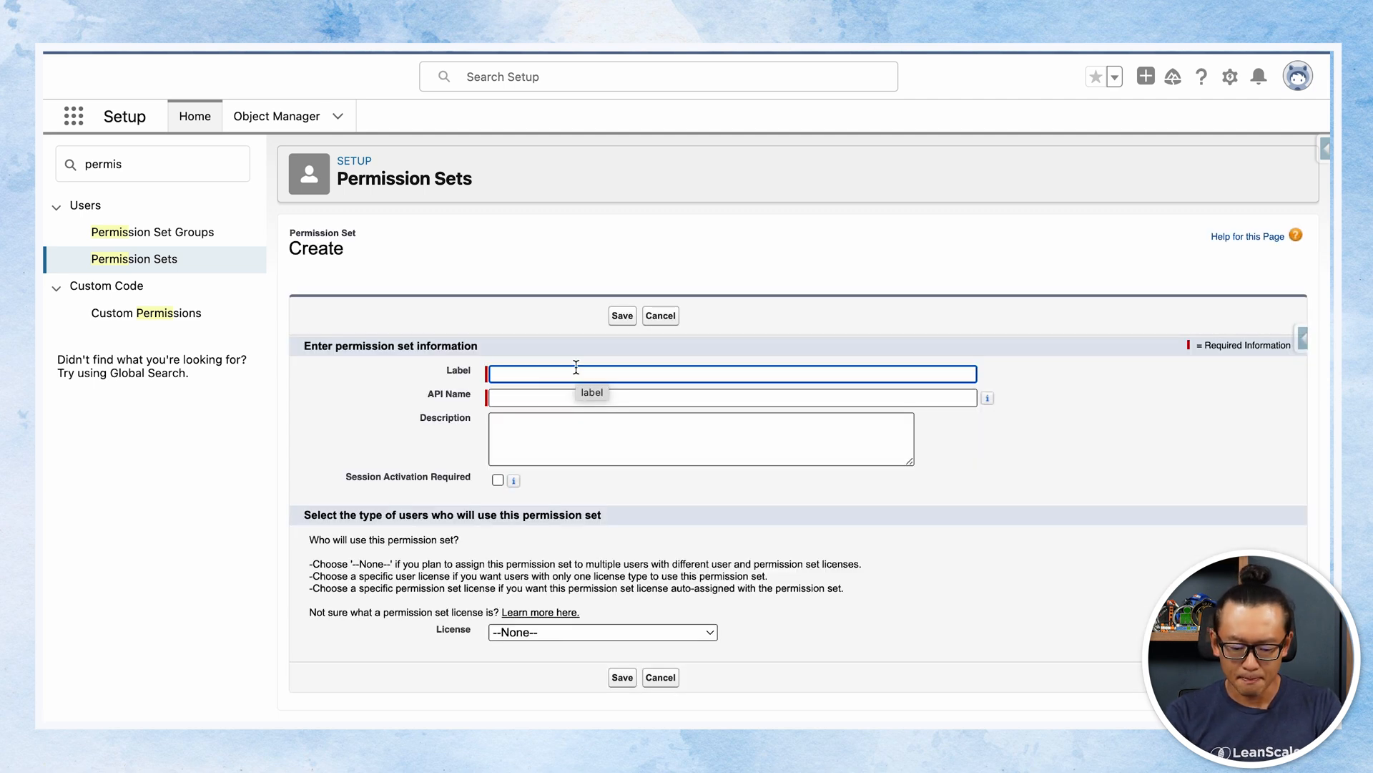
text(By)
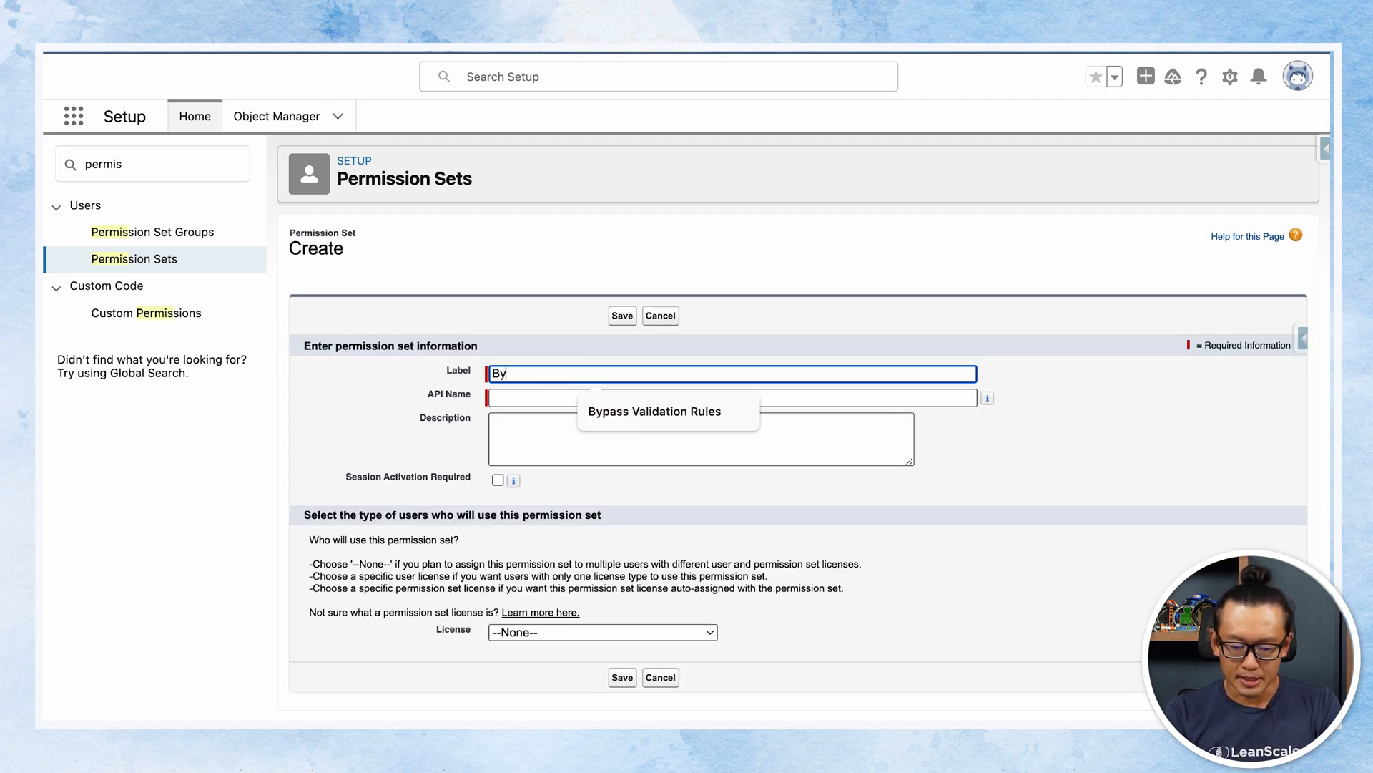
click(653, 410)
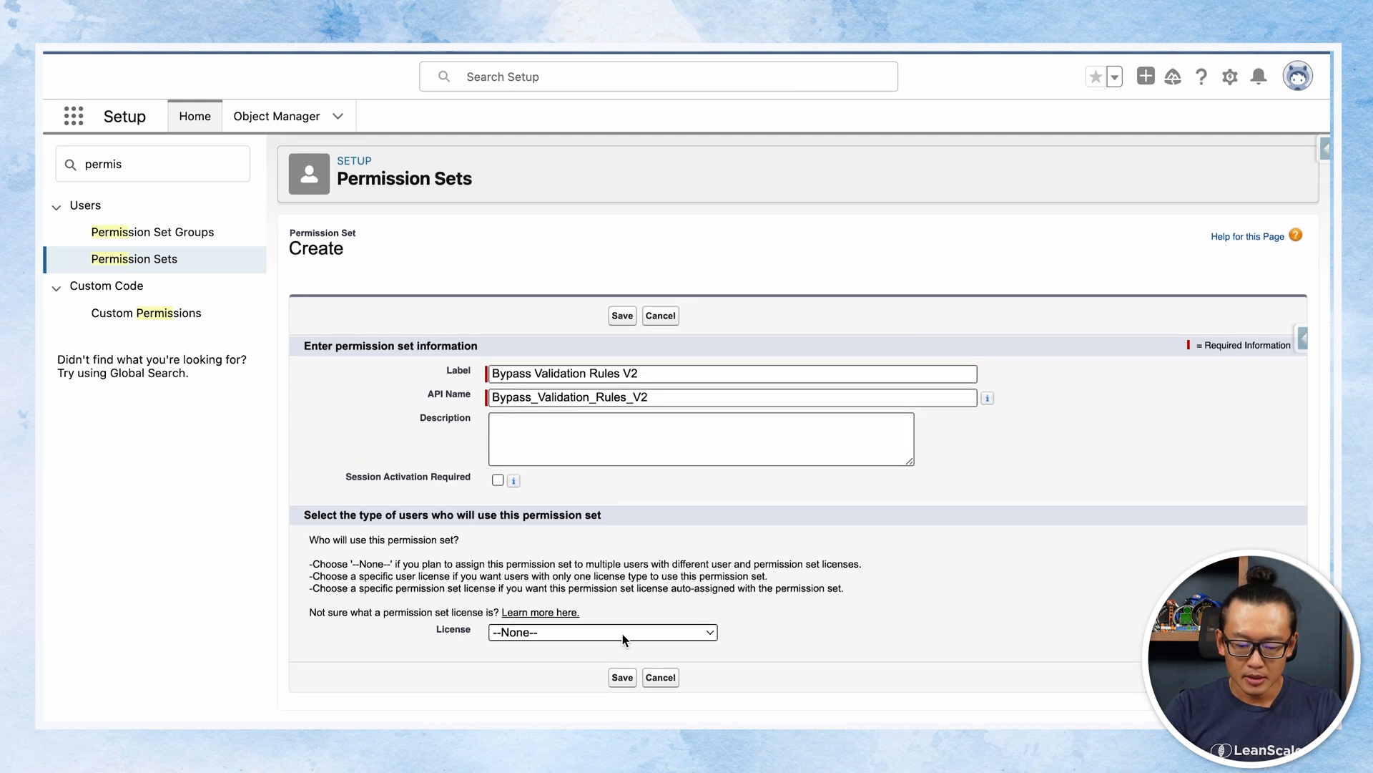
click(602, 632)
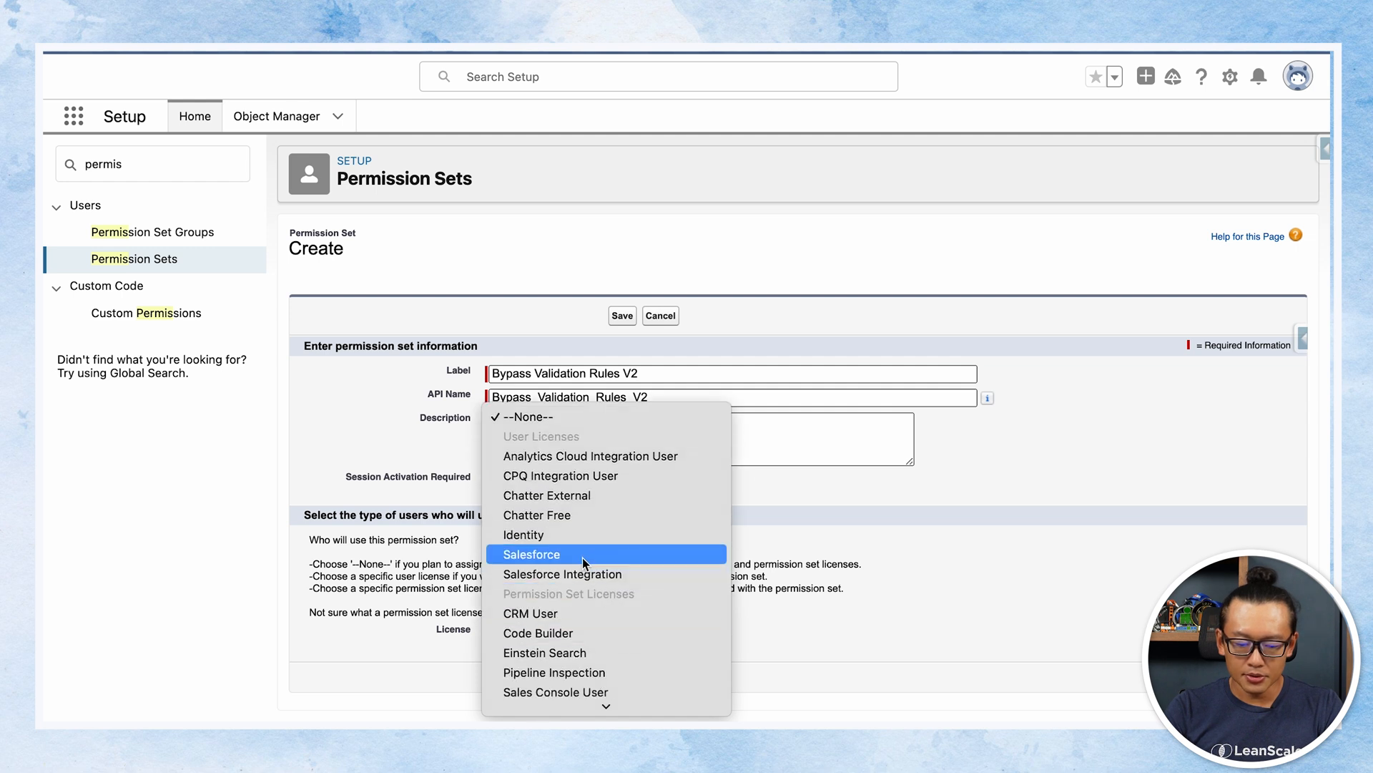
click(531, 554)
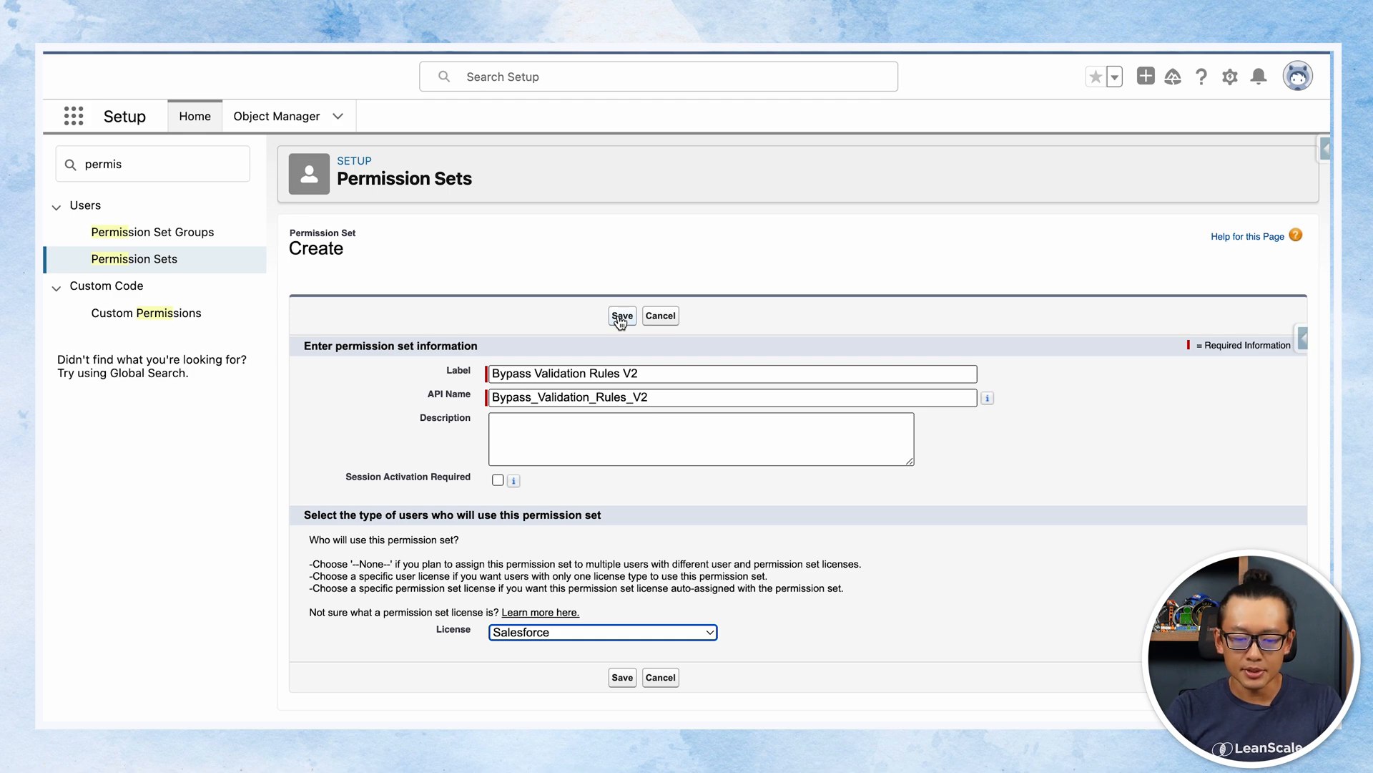
click(621, 315)
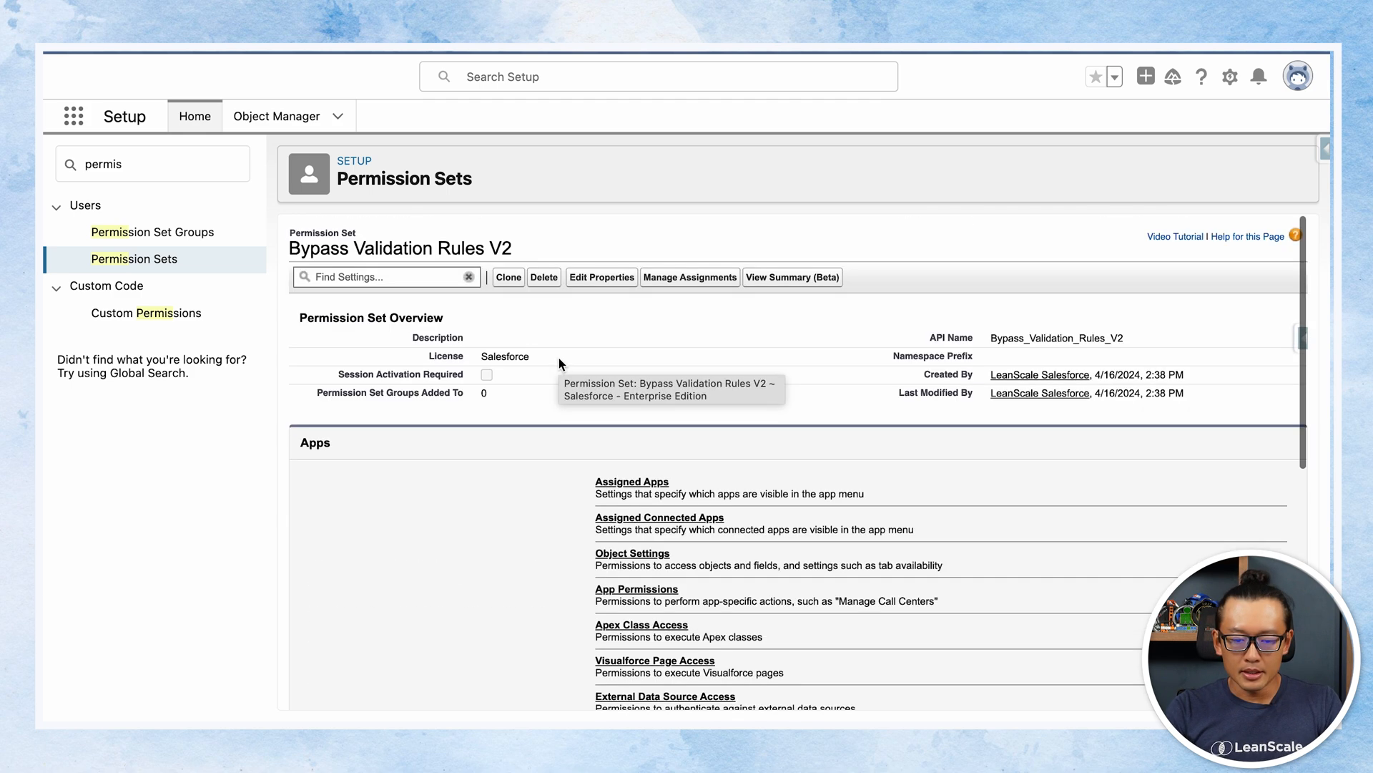
Step: Add the Bypass Validation Rules V2 custom permission to the permission set's enabled list and save
scroll(down, 3)
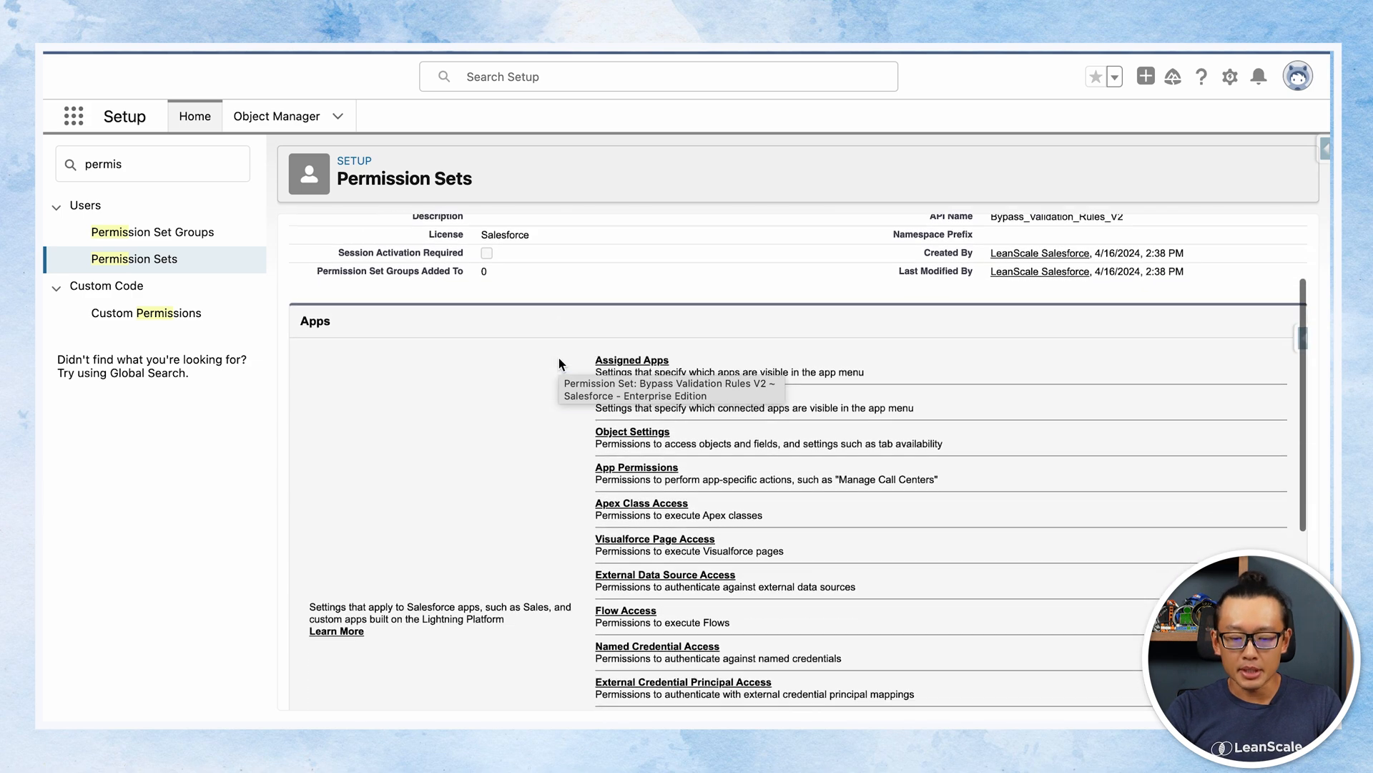
scroll(down, 3)
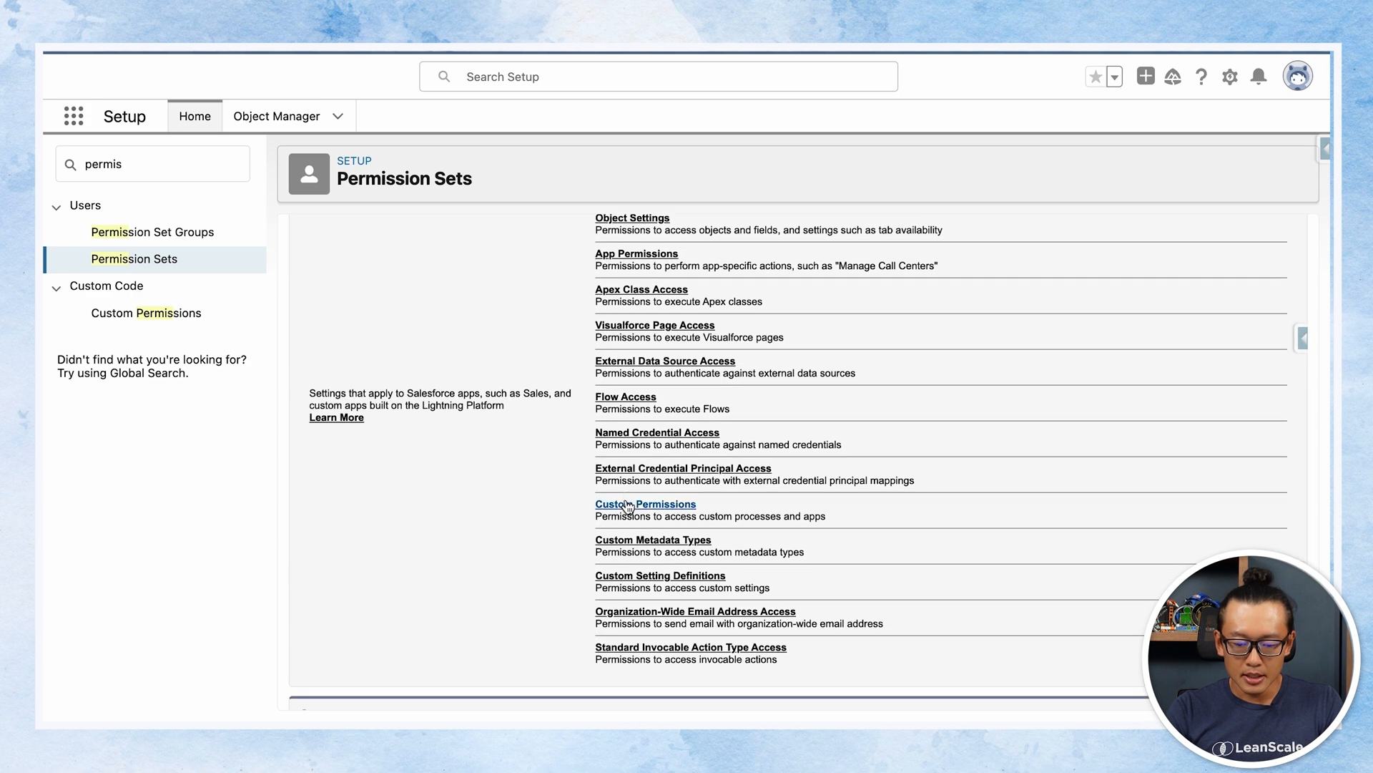
click(645, 504)
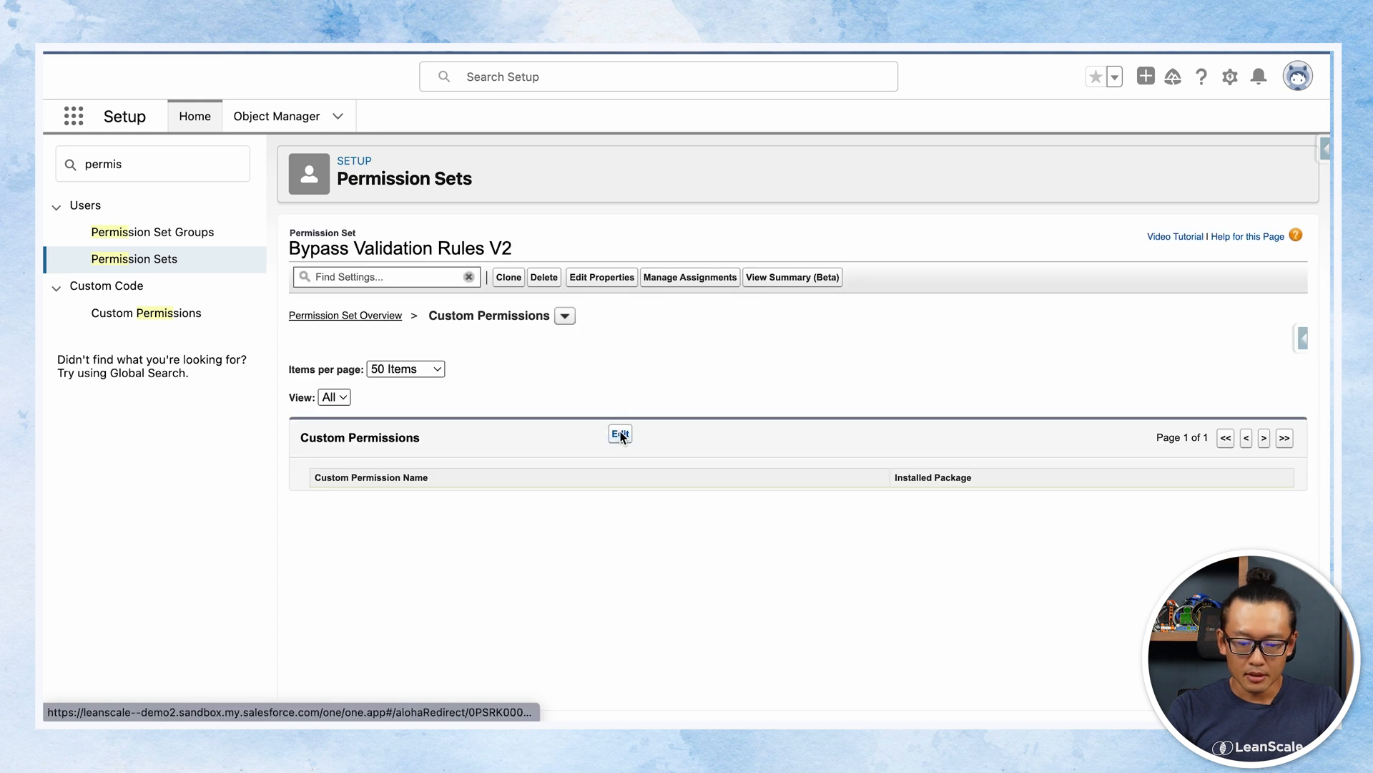
click(620, 433)
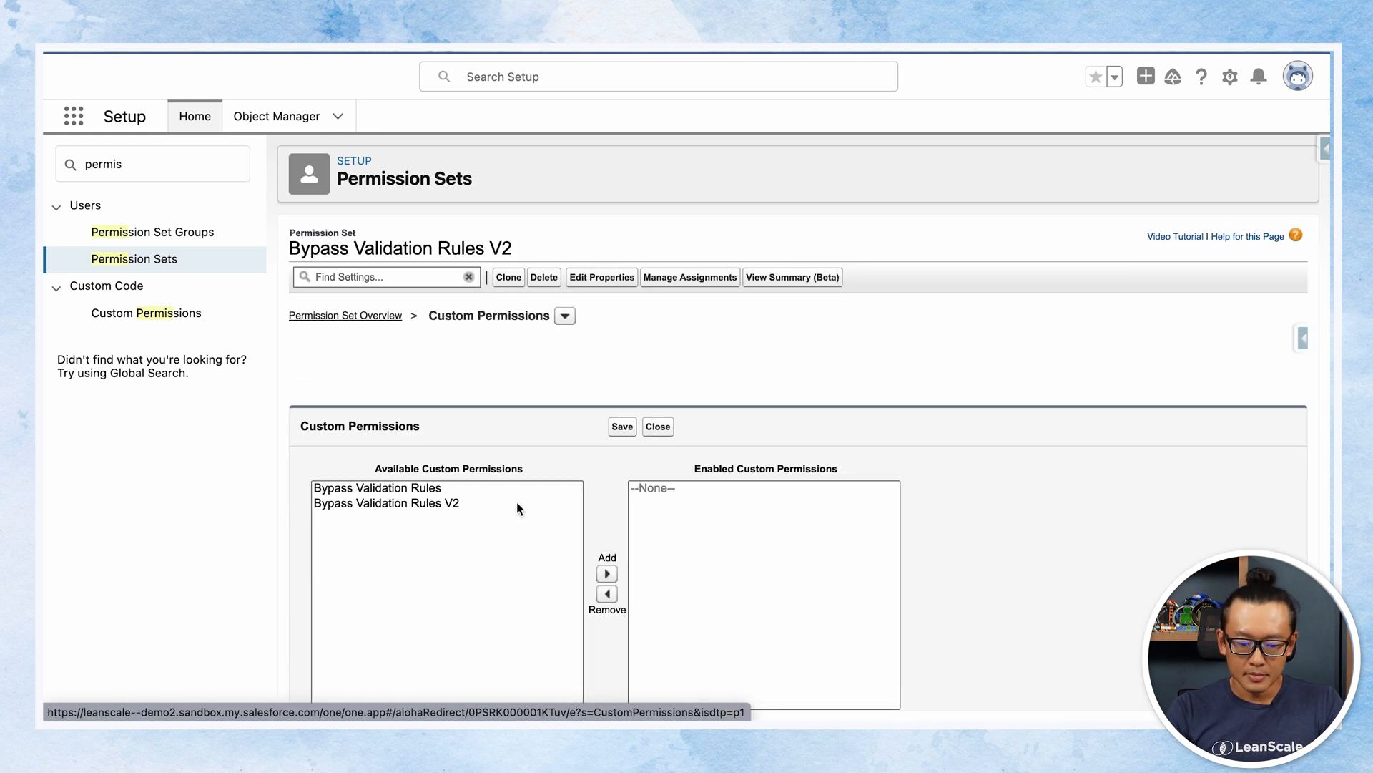
click(386, 503)
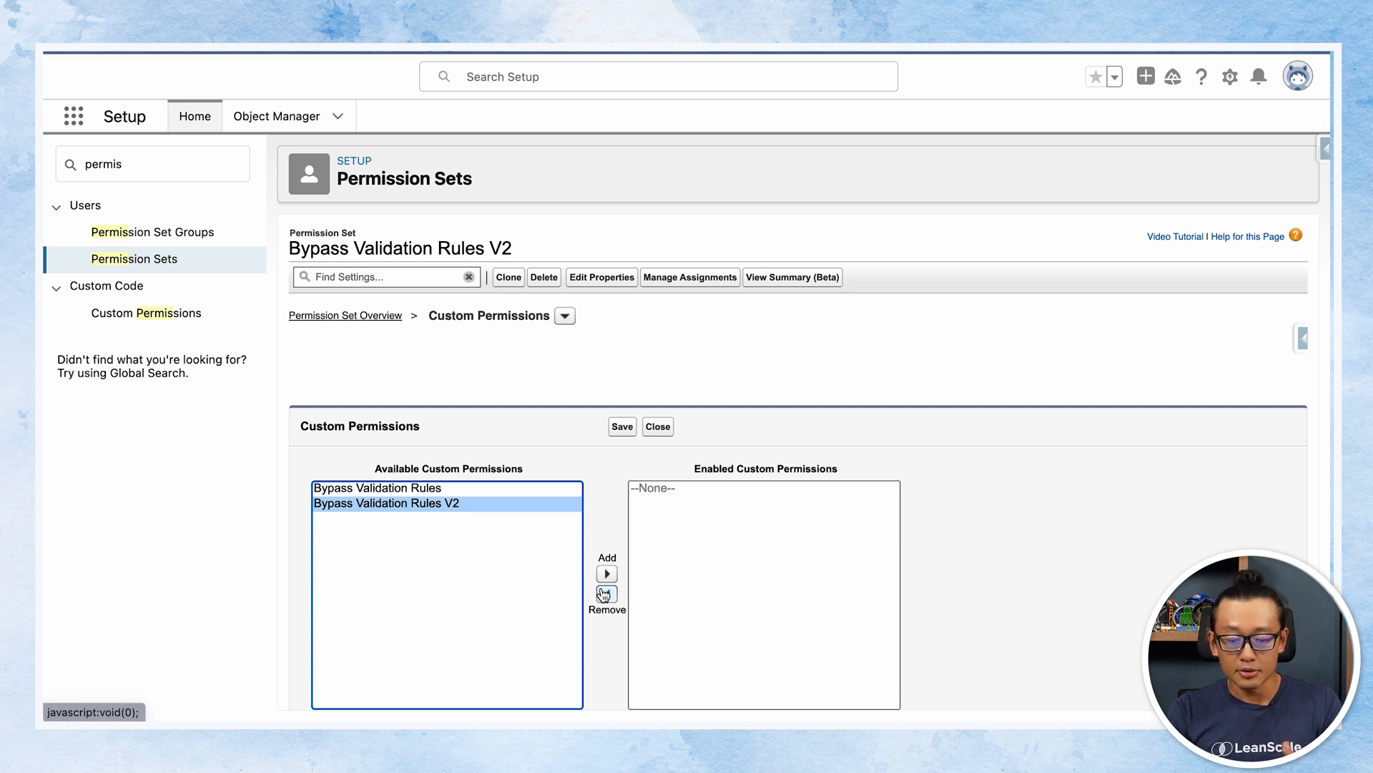
click(606, 573)
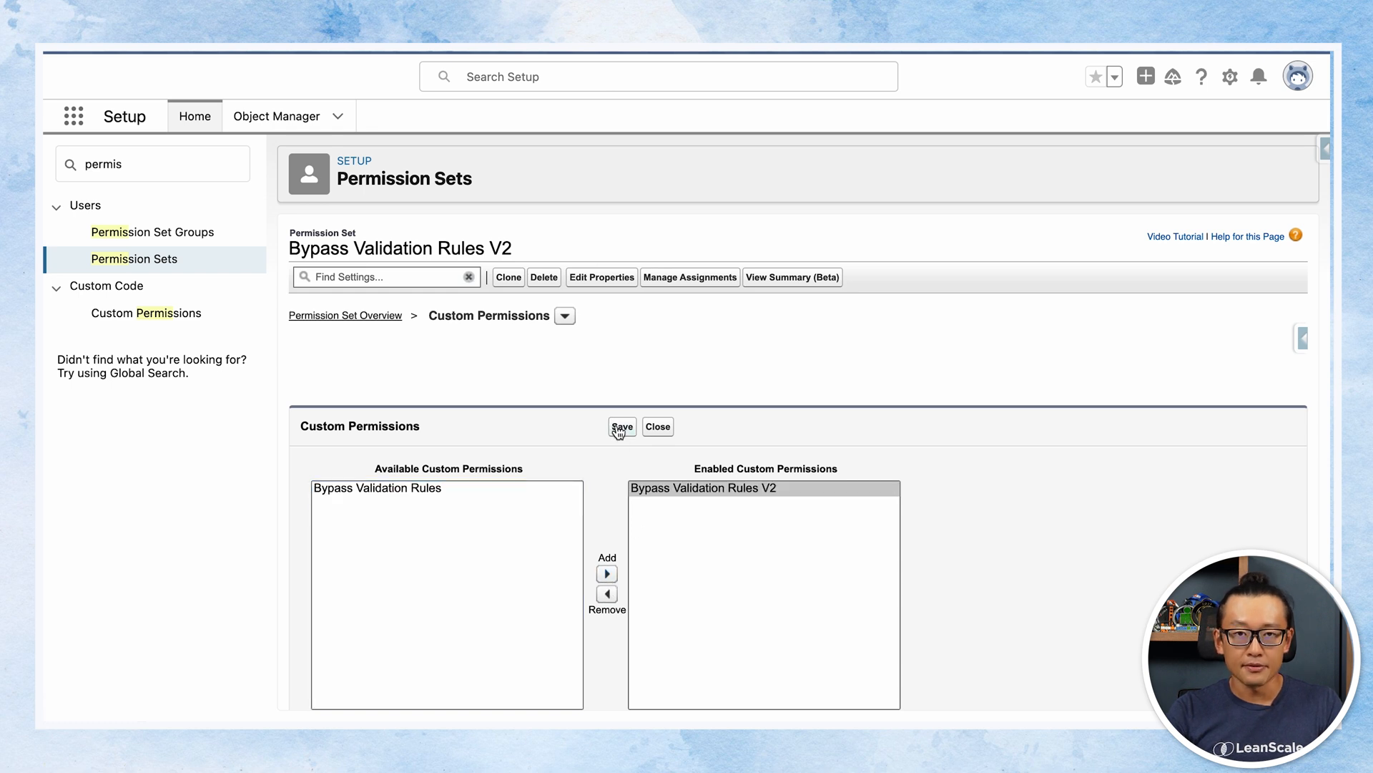
click(622, 426)
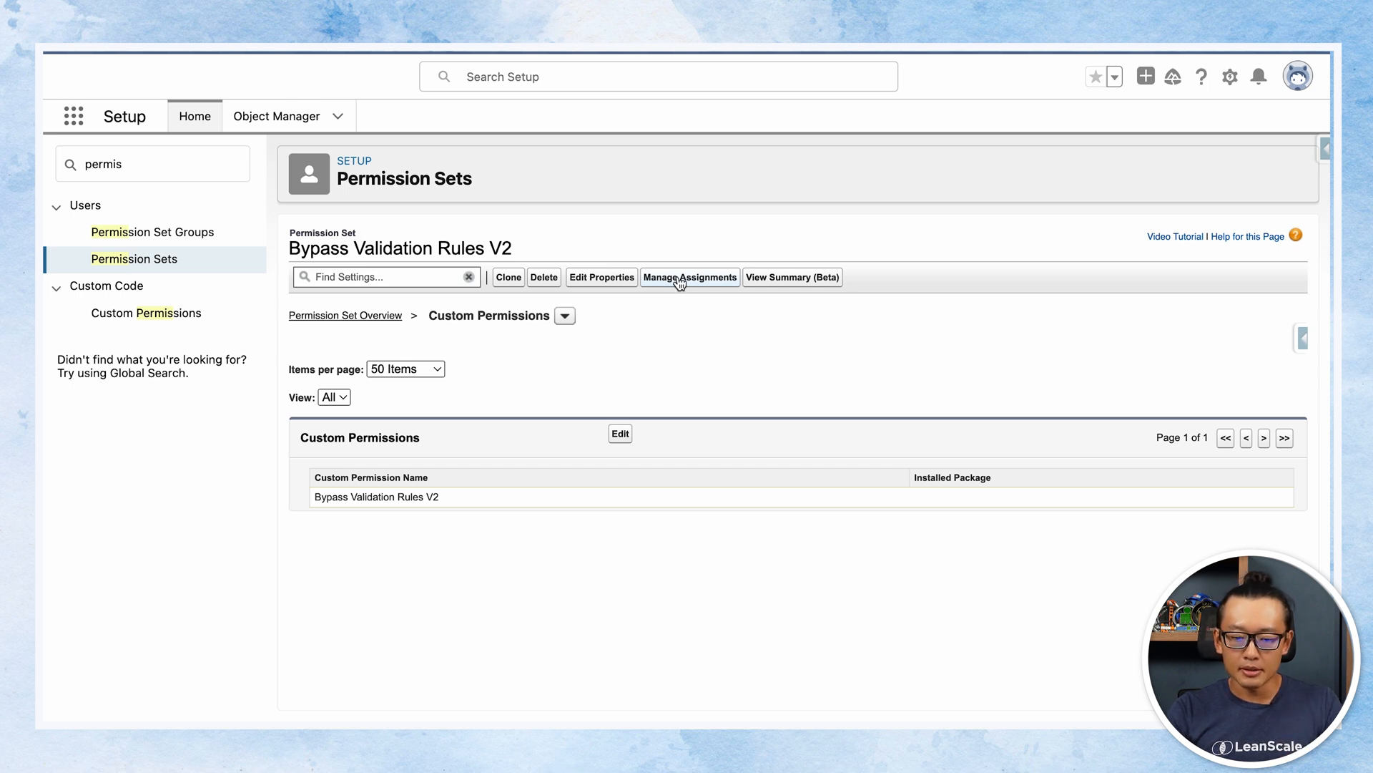
Step: Assign the permission set to the admin user with no expiration date
click(690, 277)
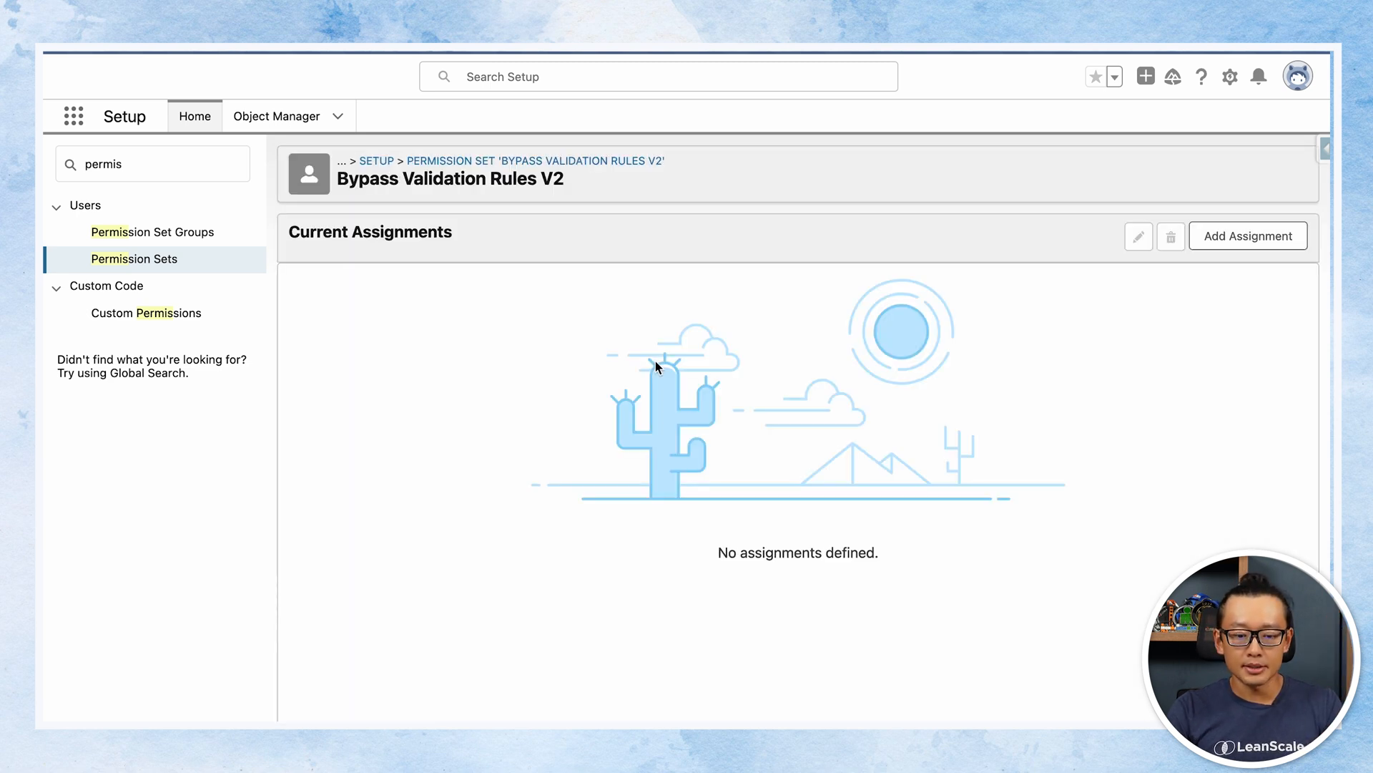
mouse_move(711, 357)
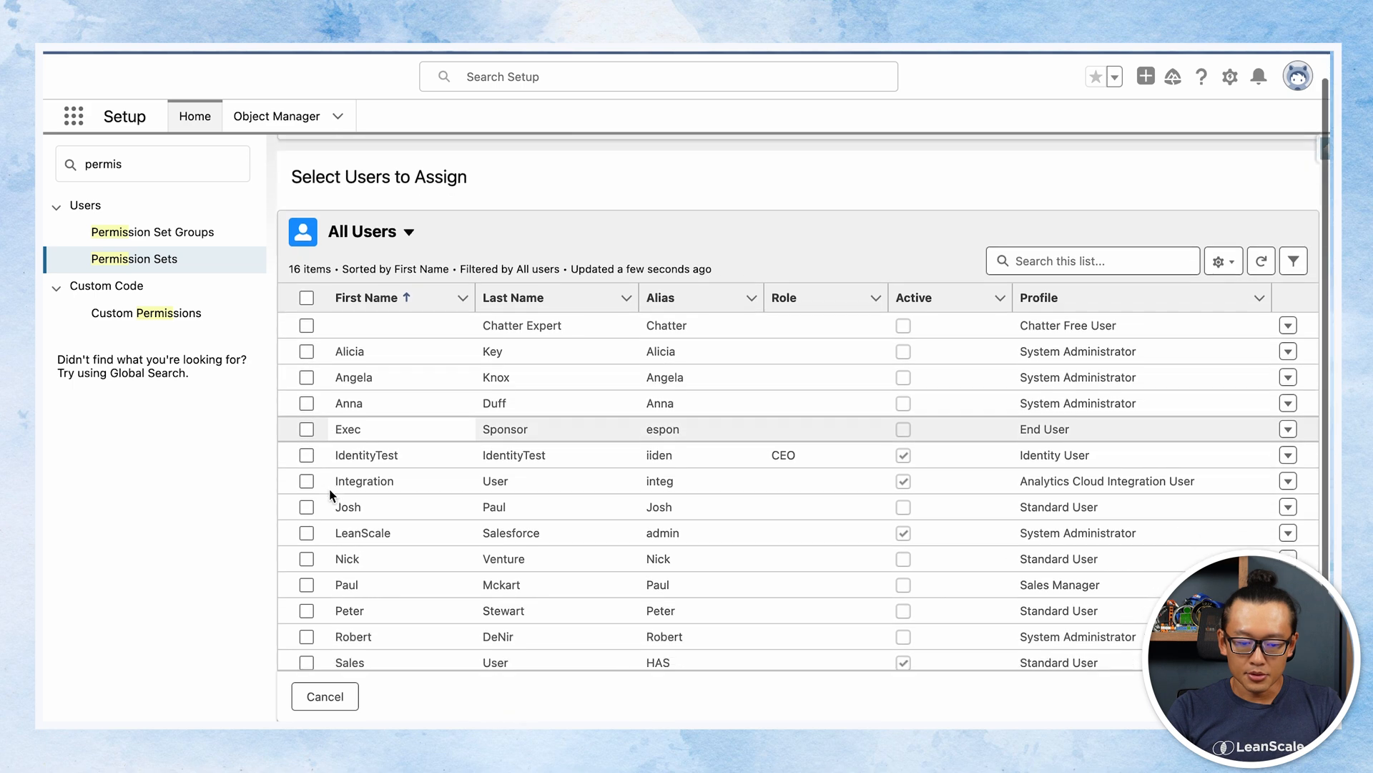
click(305, 480)
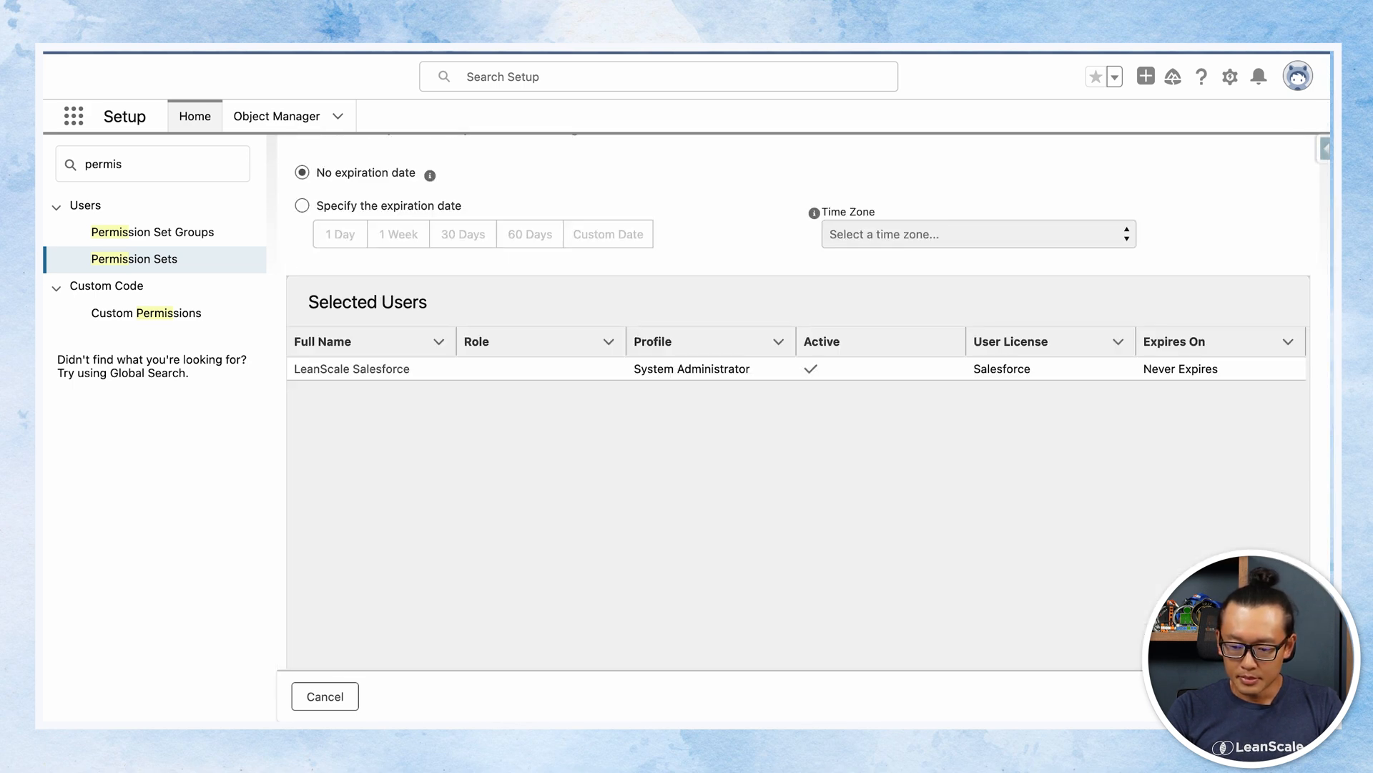
click(324, 696)
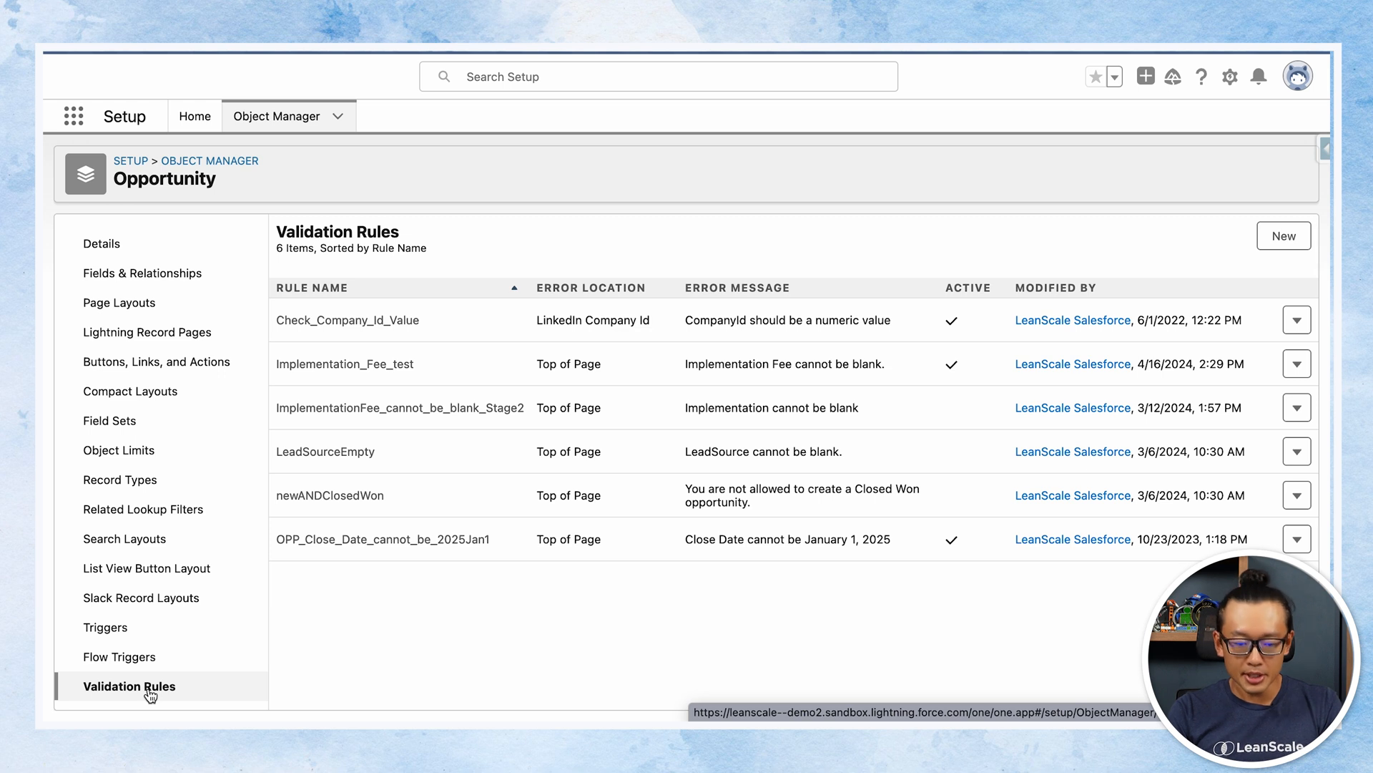
mouse_move(340, 633)
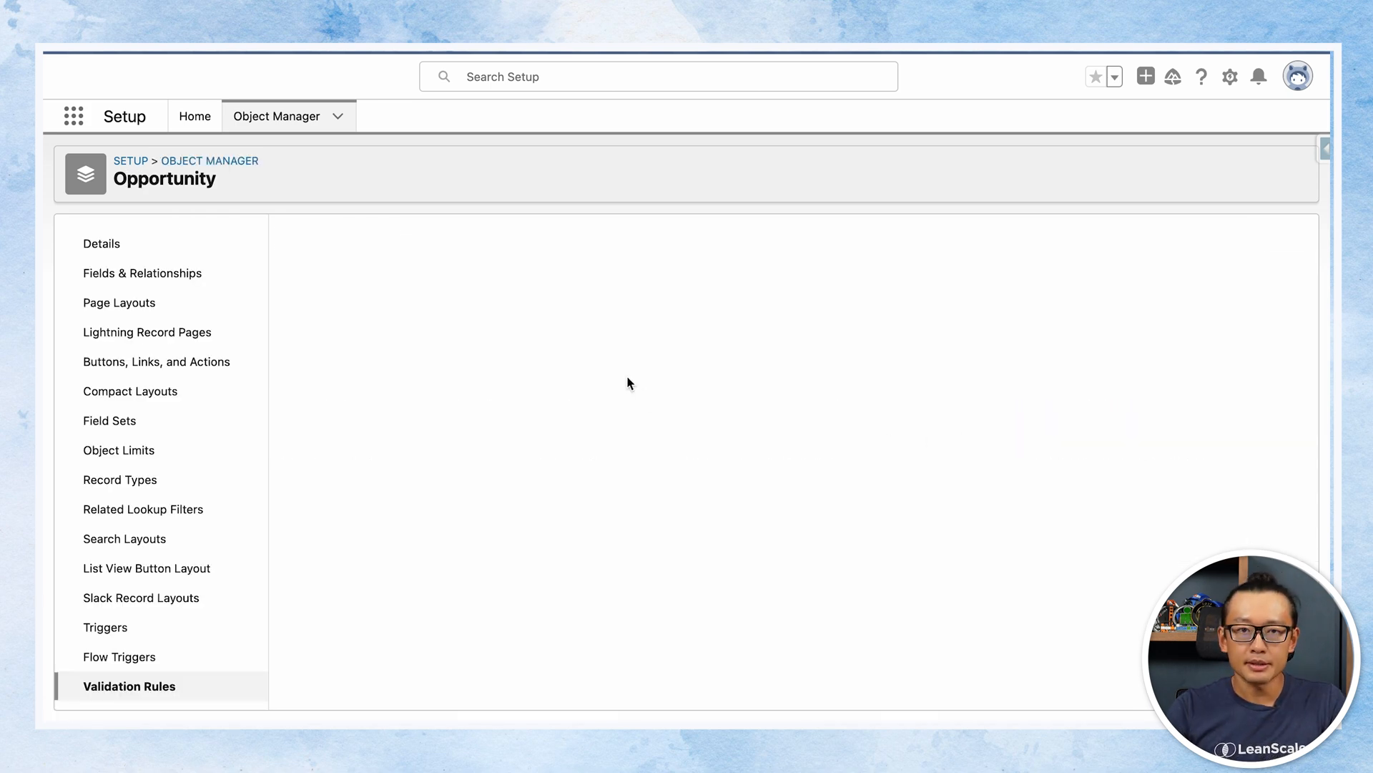
Step: Change the formula to isblank(Implementation_Fee__c) && $Permission.Bypass_Validation_Rules_V2 = FALSE
text(isblank(Implementation_Fee__c))
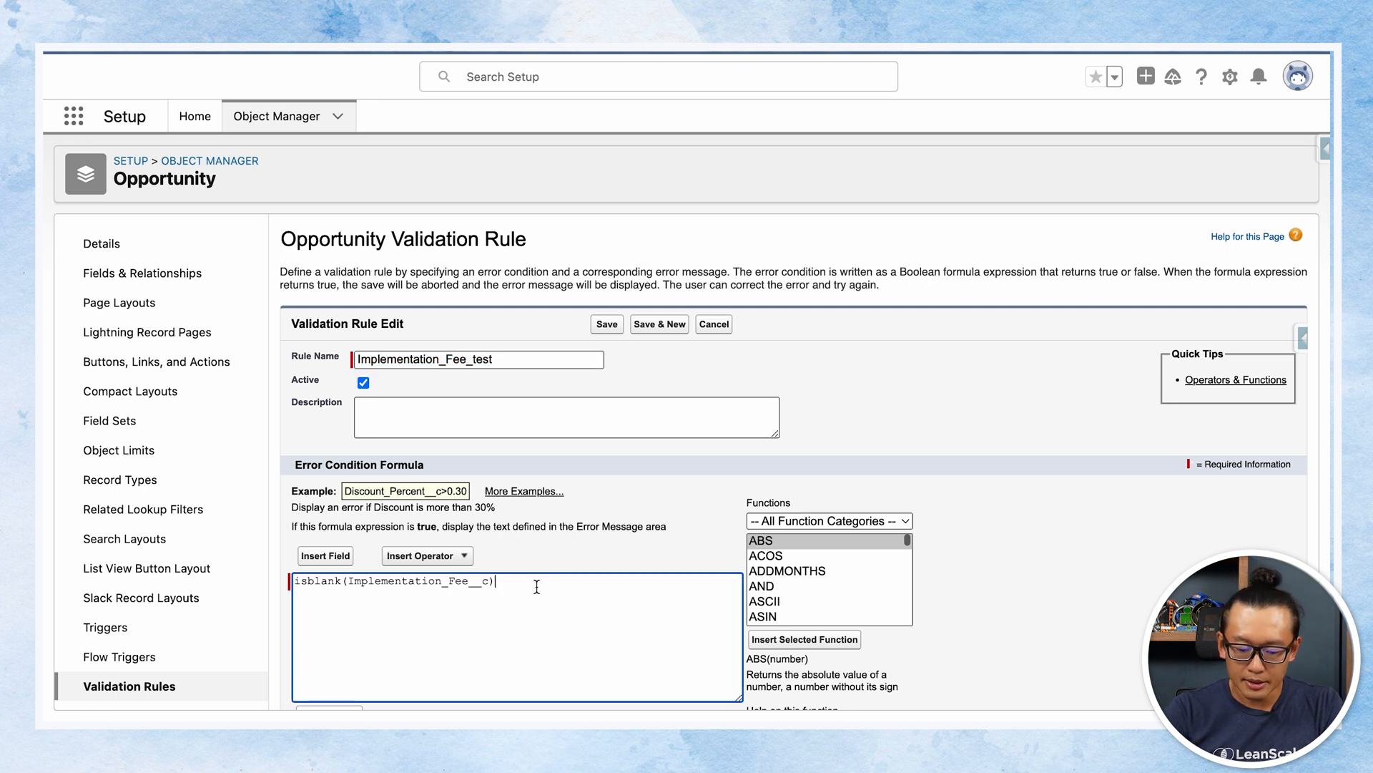
text(&&)
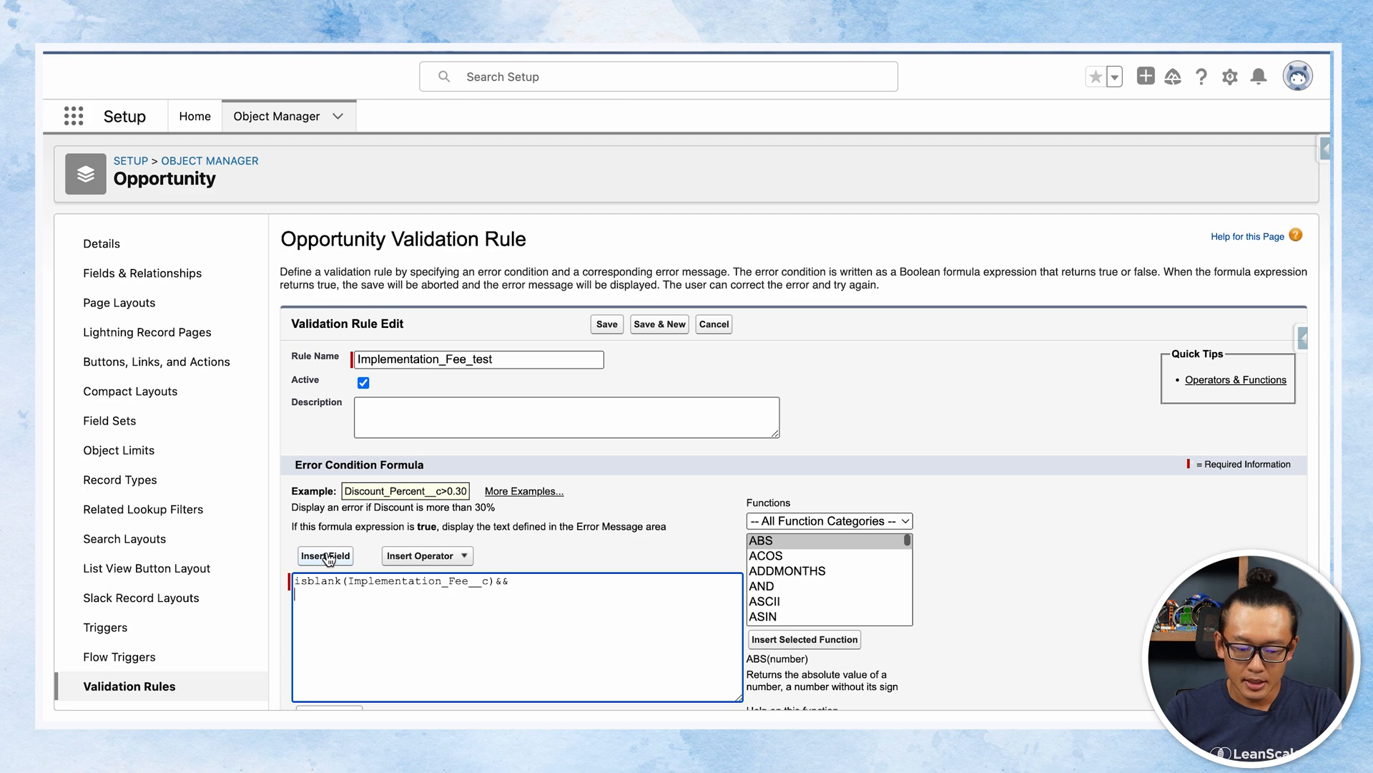
click(325, 555)
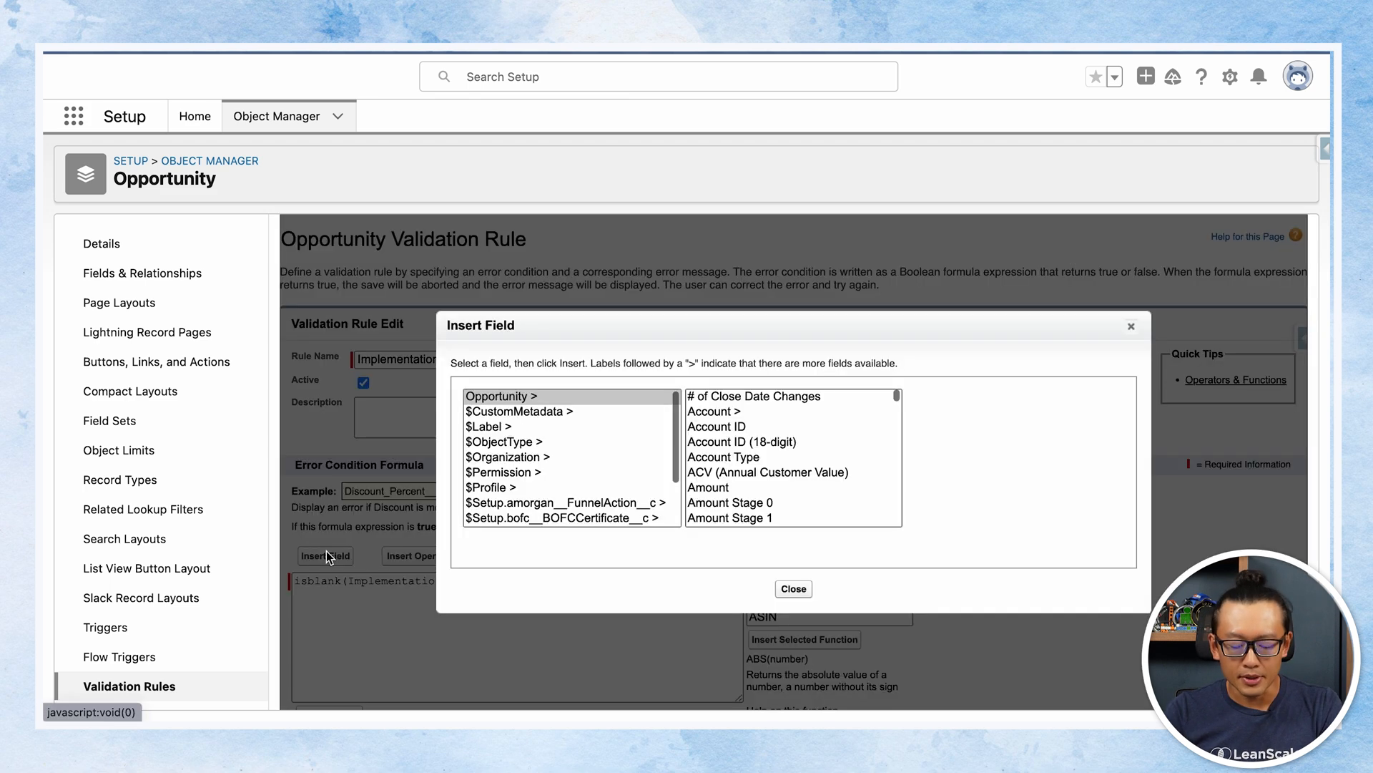
click(503, 472)
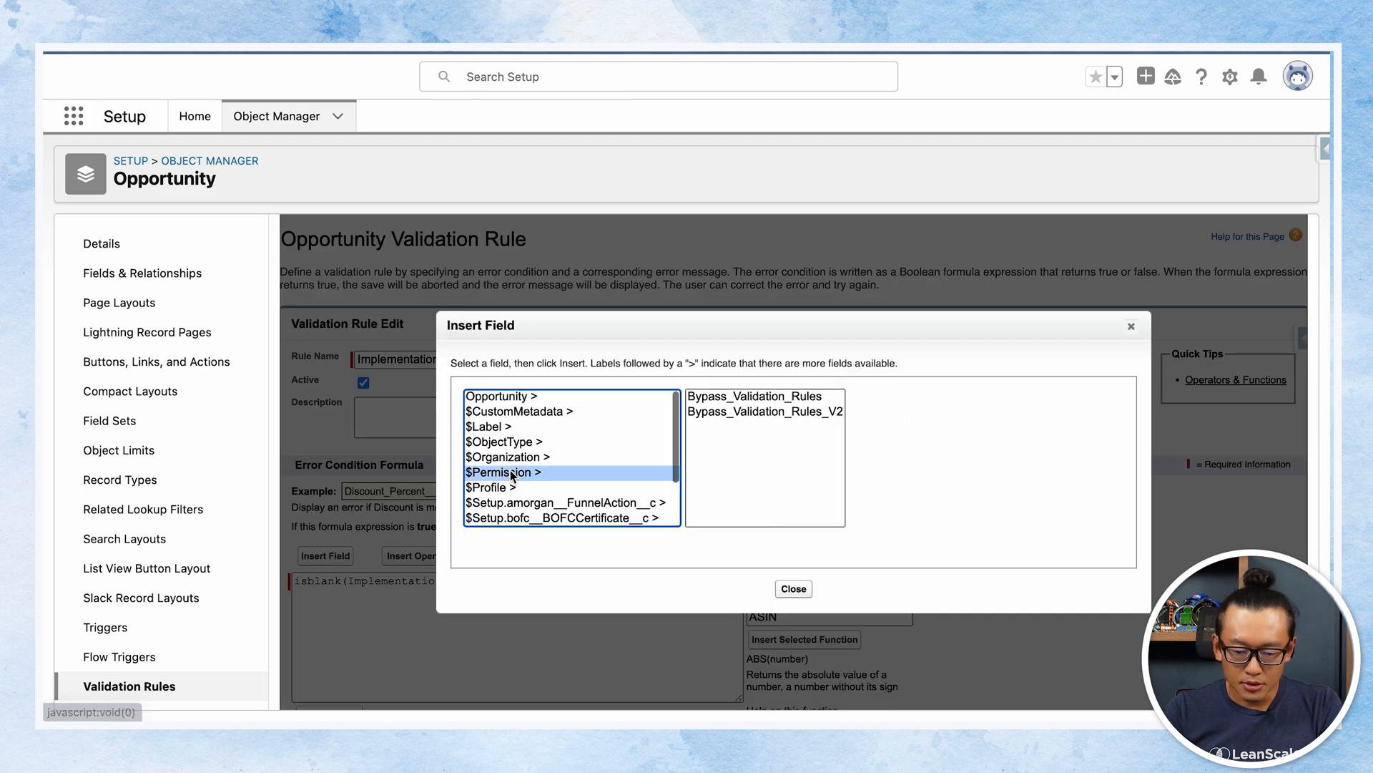
click(764, 411)
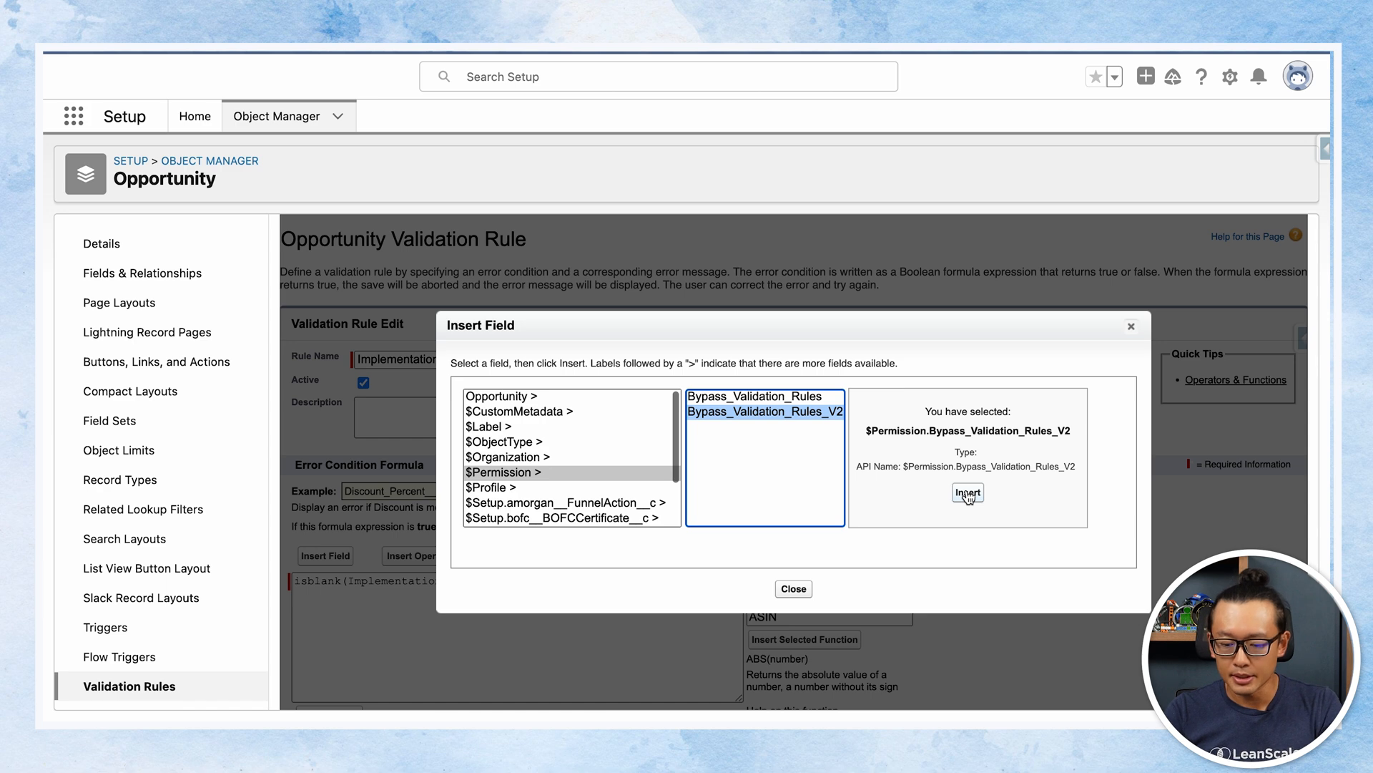
click(967, 493)
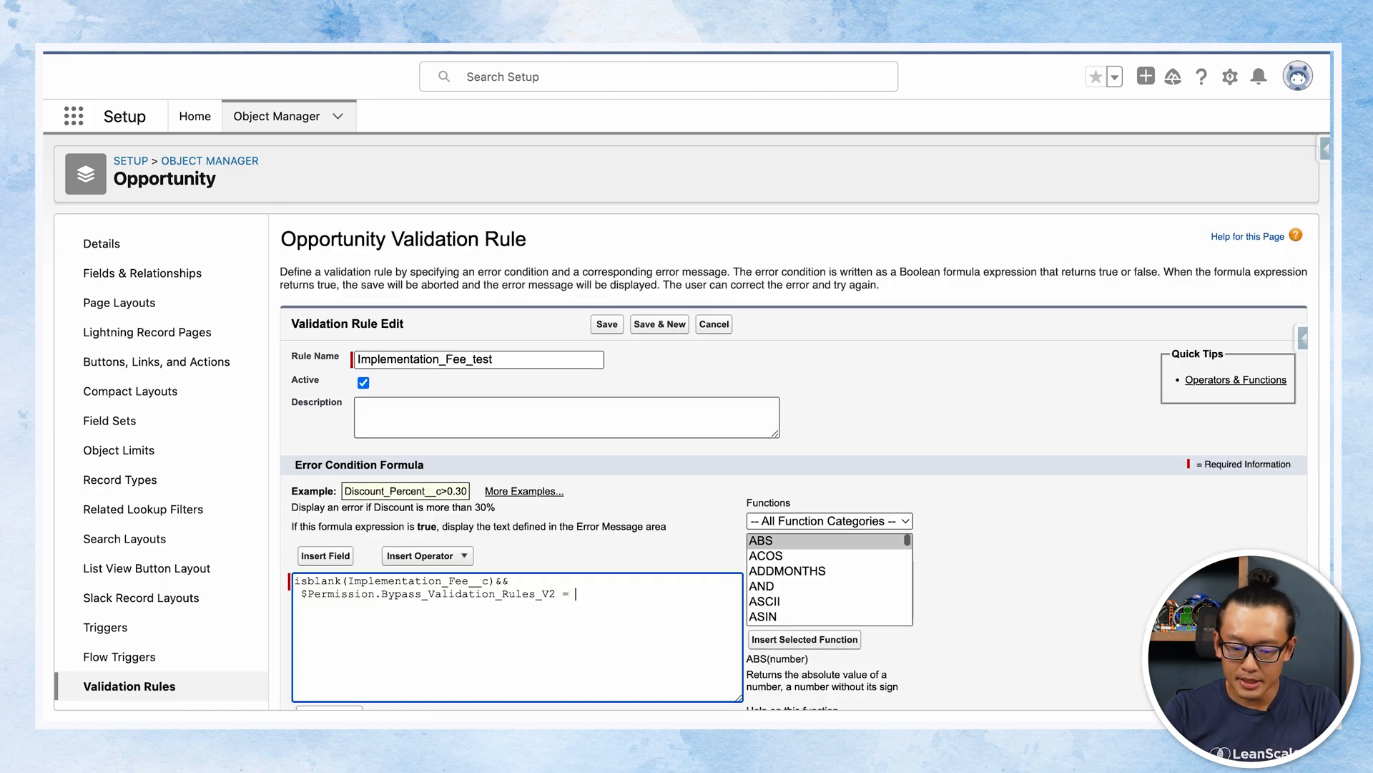
text(TRUE)
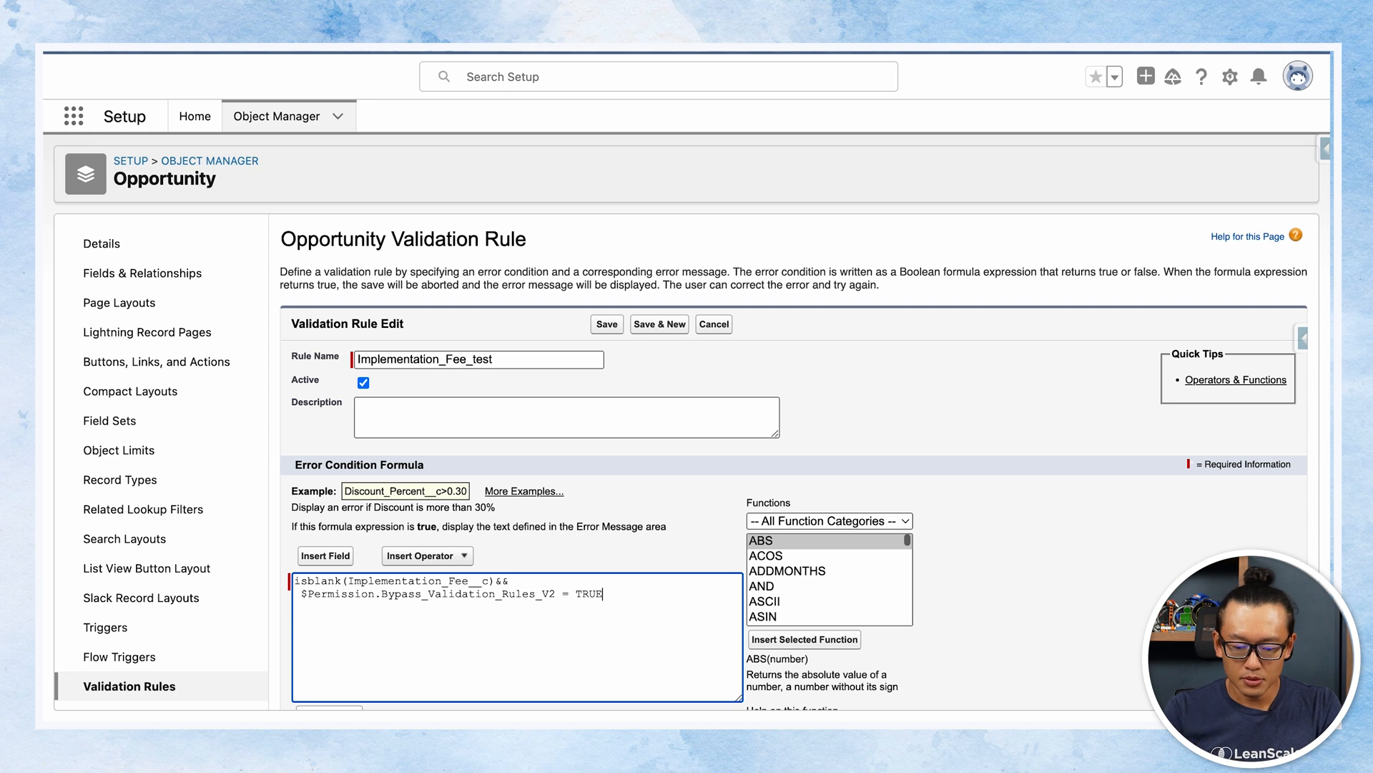
key(Backspace)
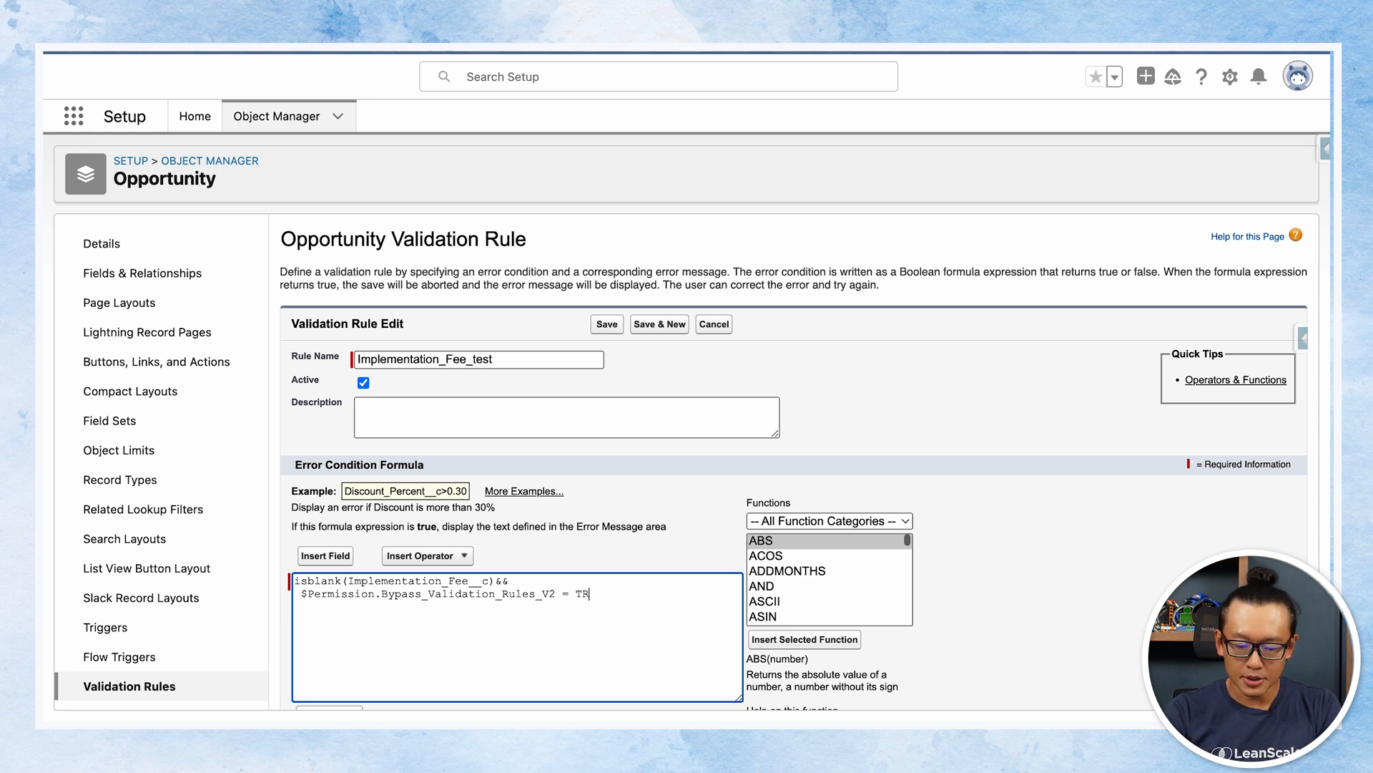
text(FALSE)
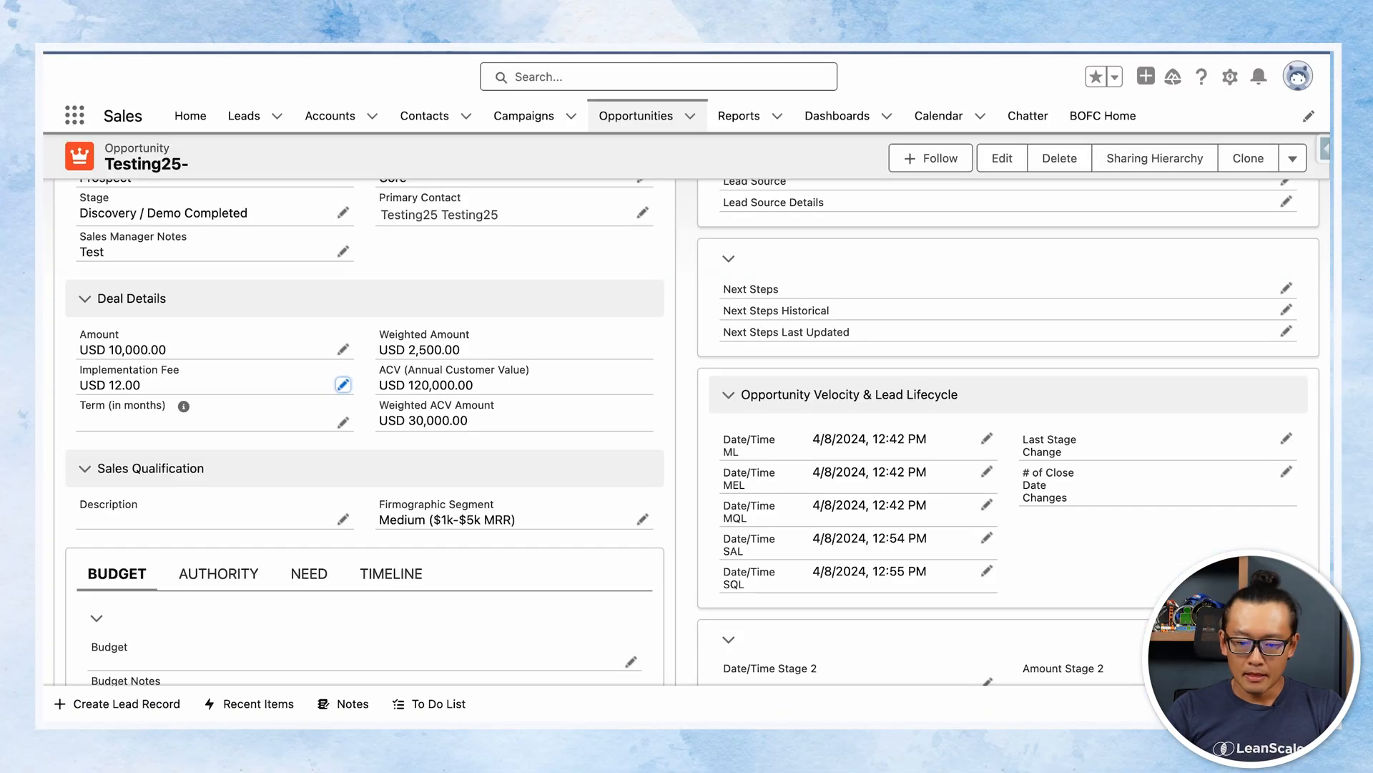
mouse_move(1042, 221)
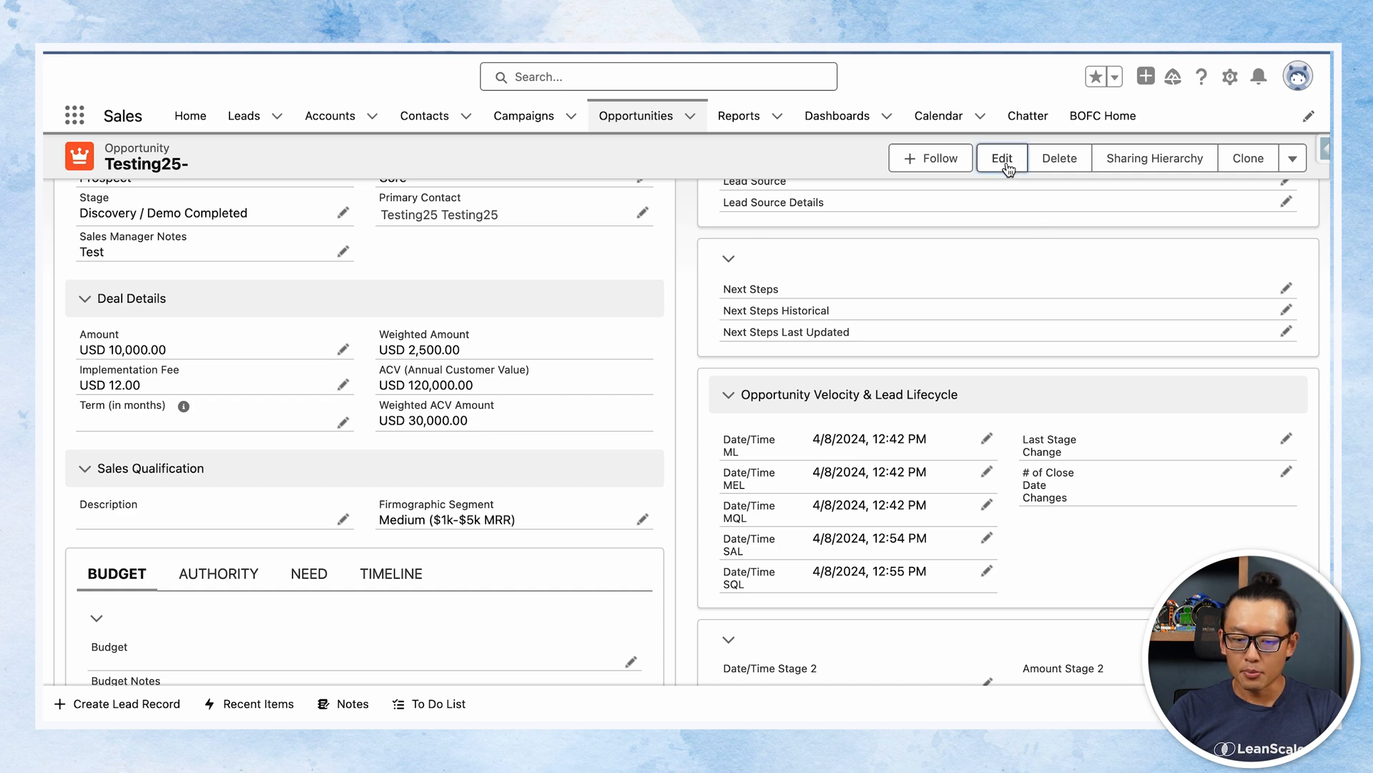
Step: Edit Testing25-, clear the Implementation Fee, and save without any validation error
click(1001, 159)
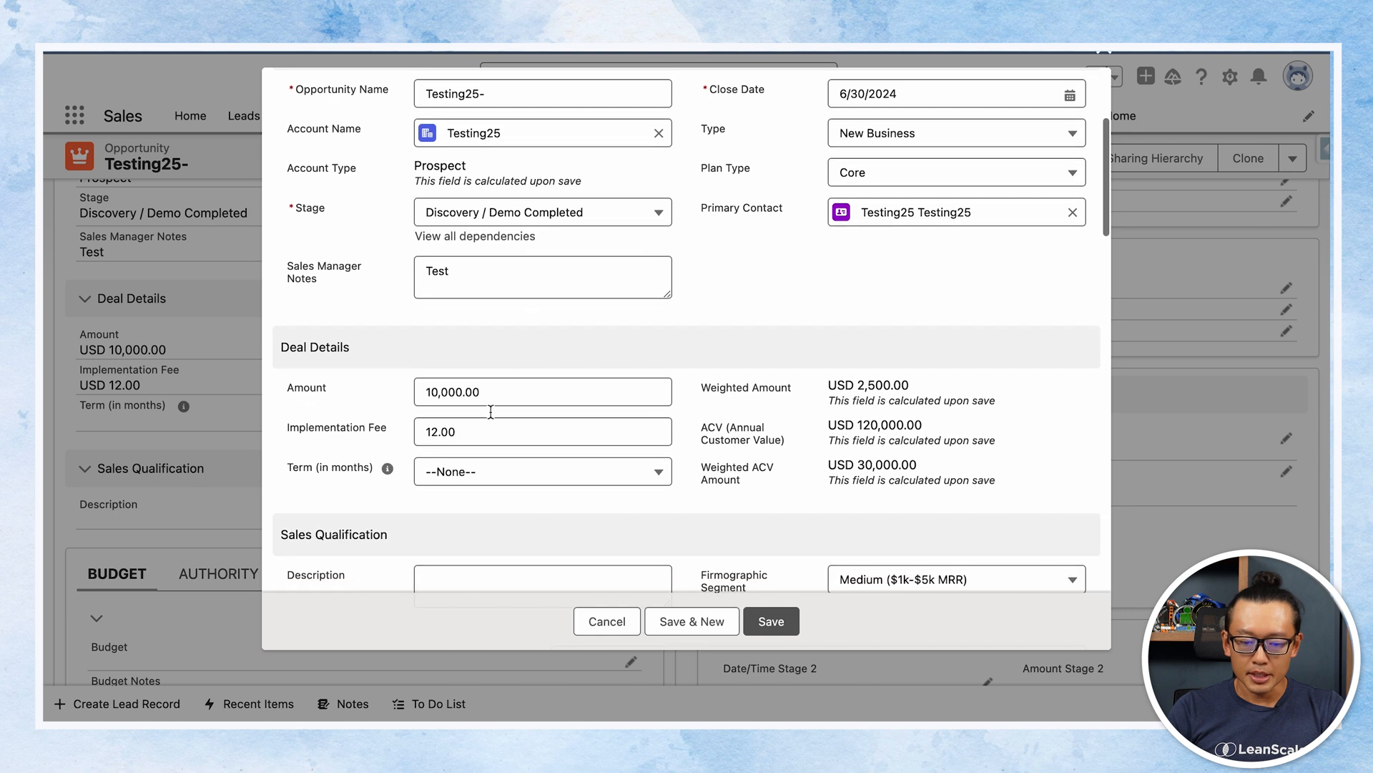
click(542, 430)
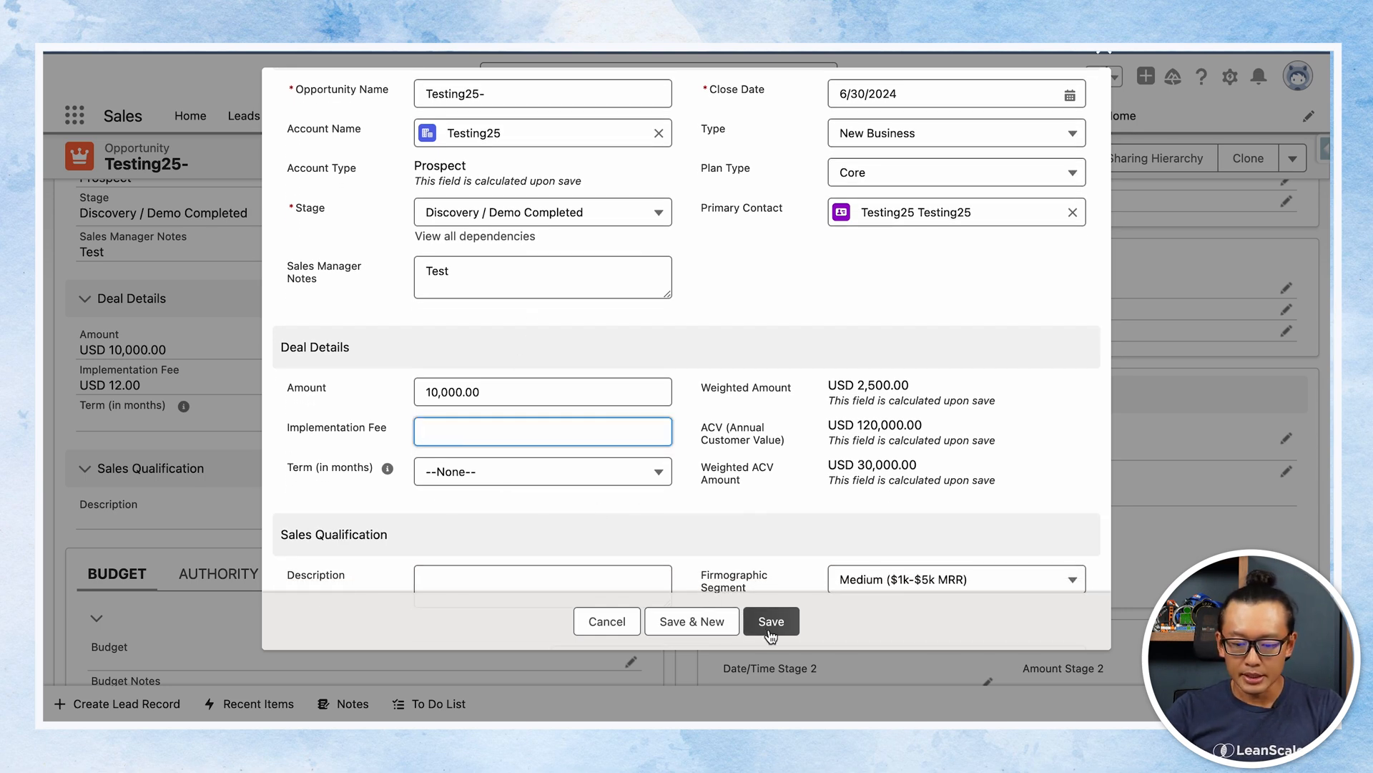
click(769, 621)
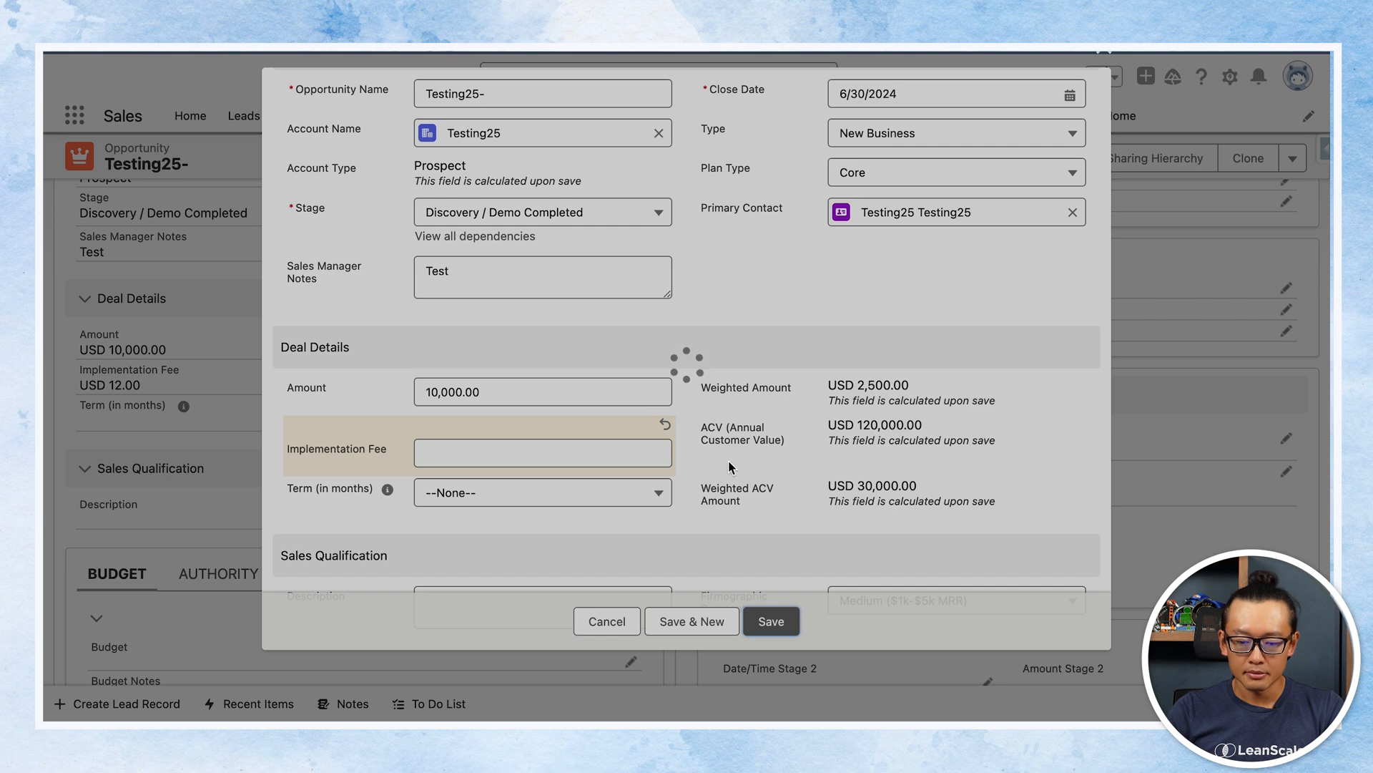
click(770, 620)
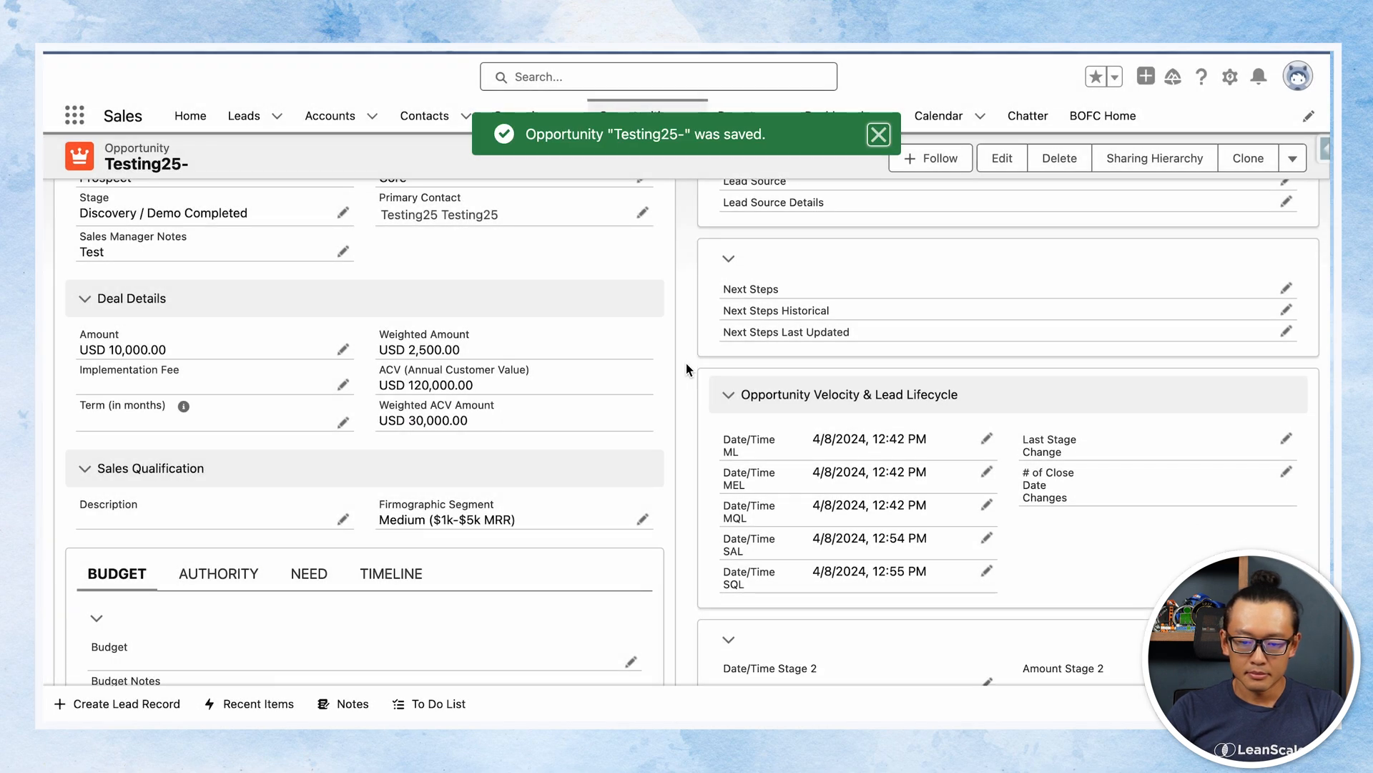